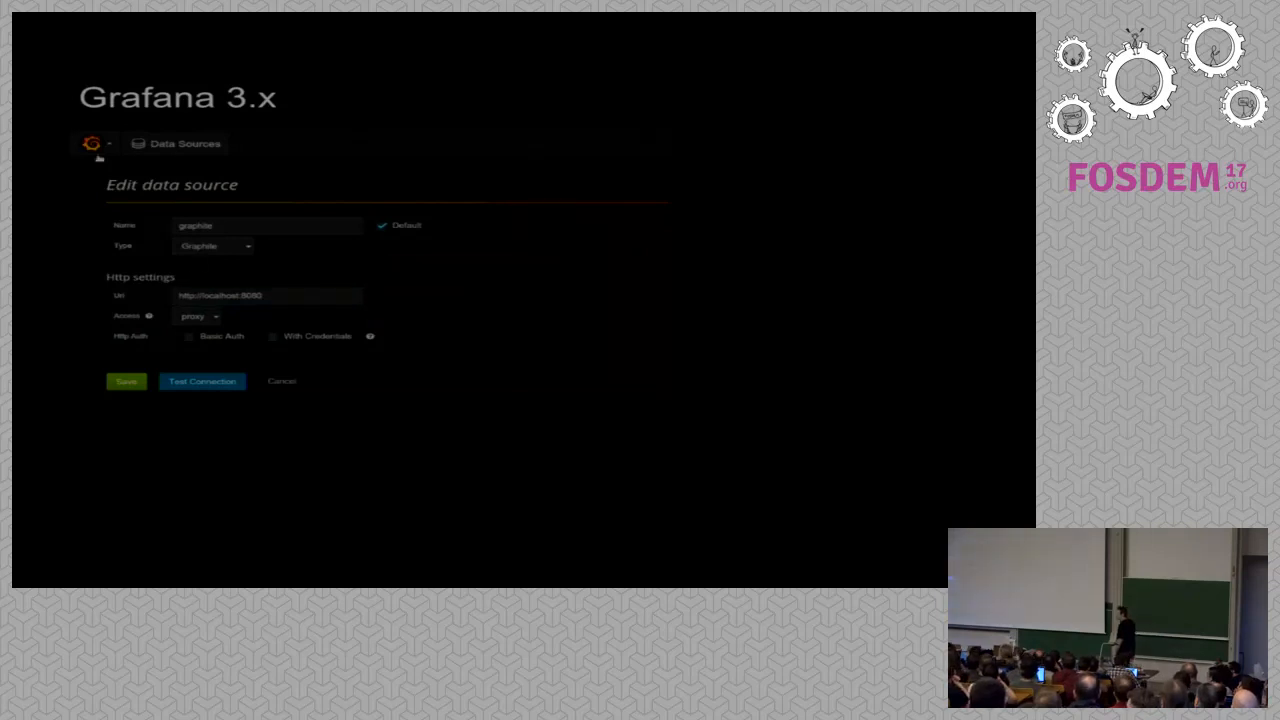
# Bring up the side navigation menu over the Graphite data source settings
pyautogui.click(92, 144)
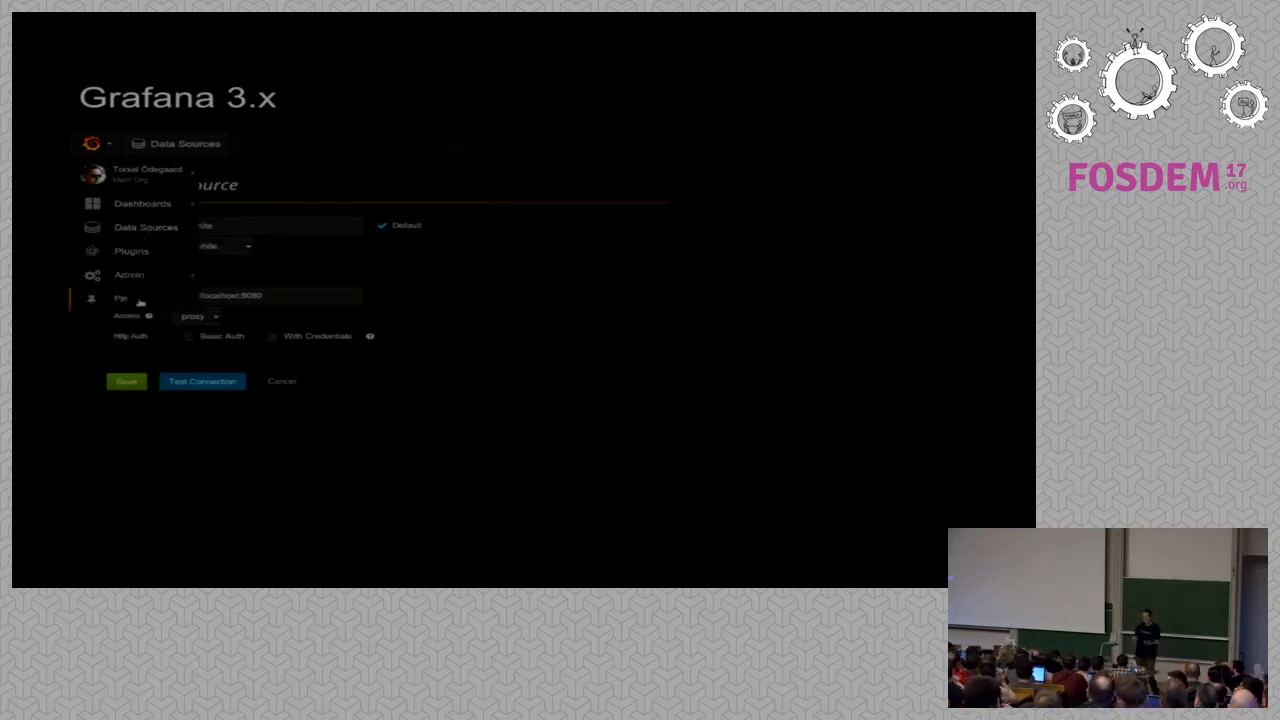
pyautogui.moveTo(144, 204)
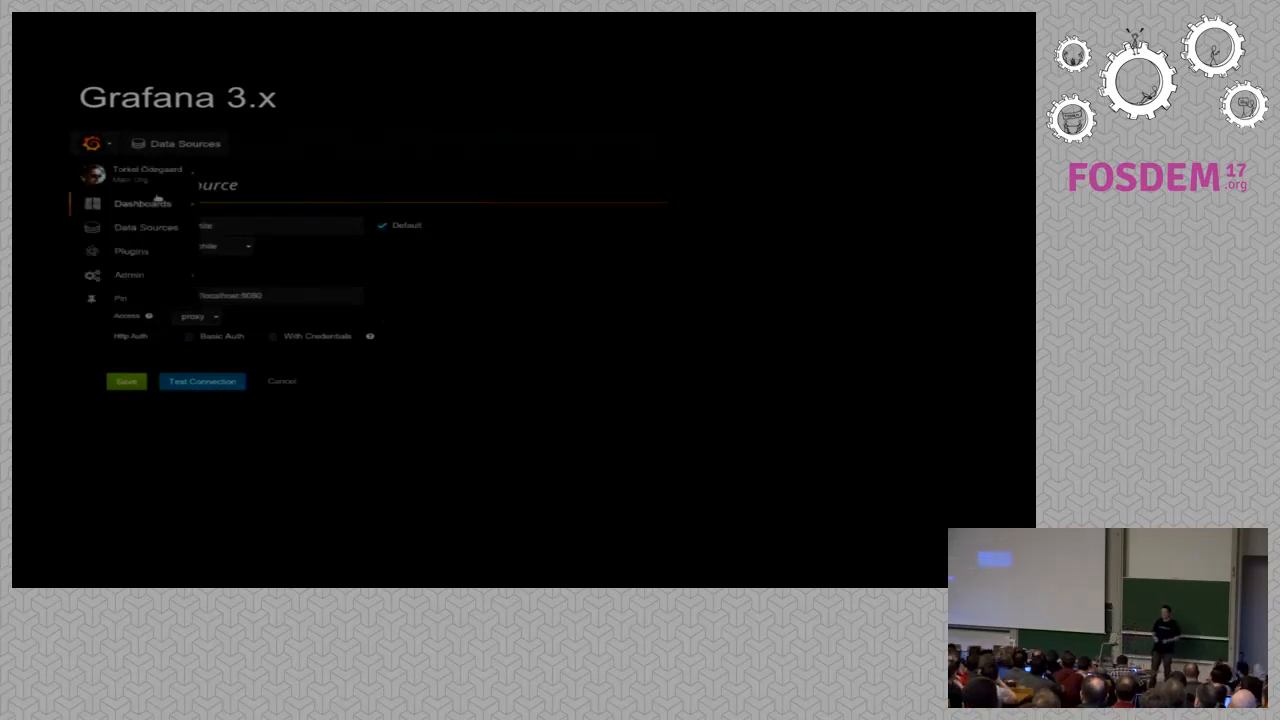
# Close the side menu, reopen it and show the Dashboards options for creating or importing
pyautogui.click(148, 172)
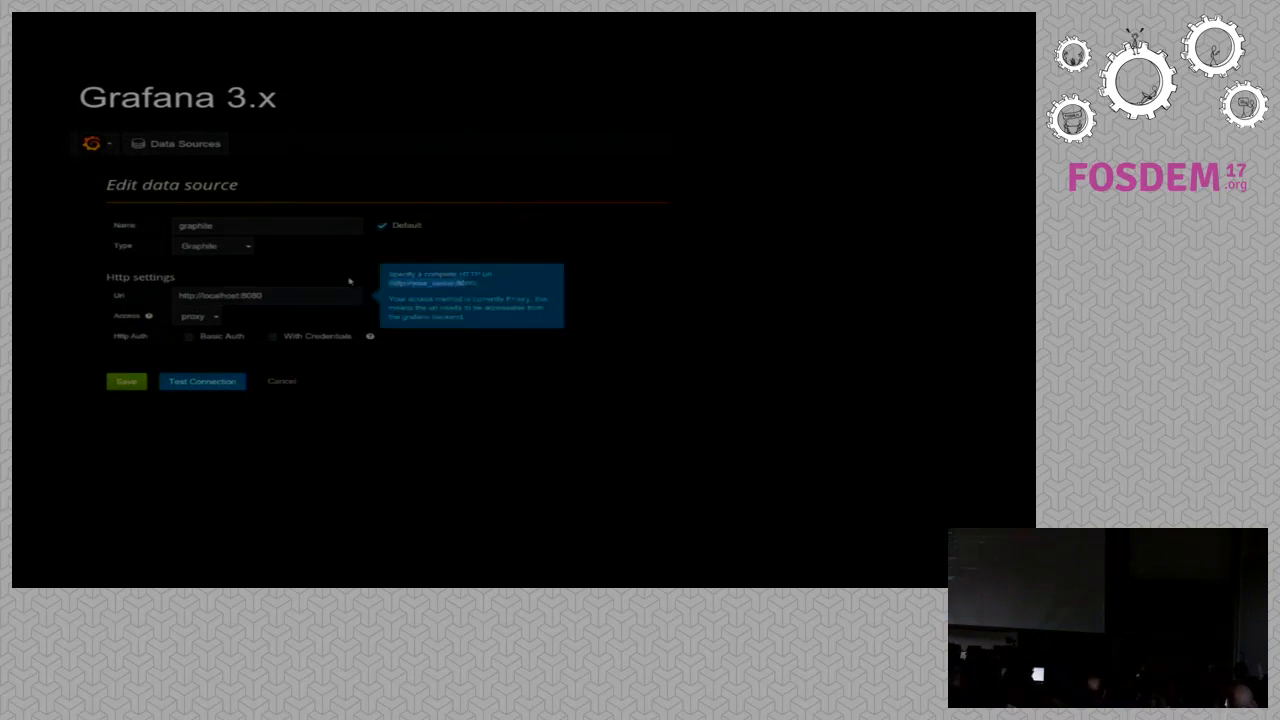
pyautogui.click(92, 144)
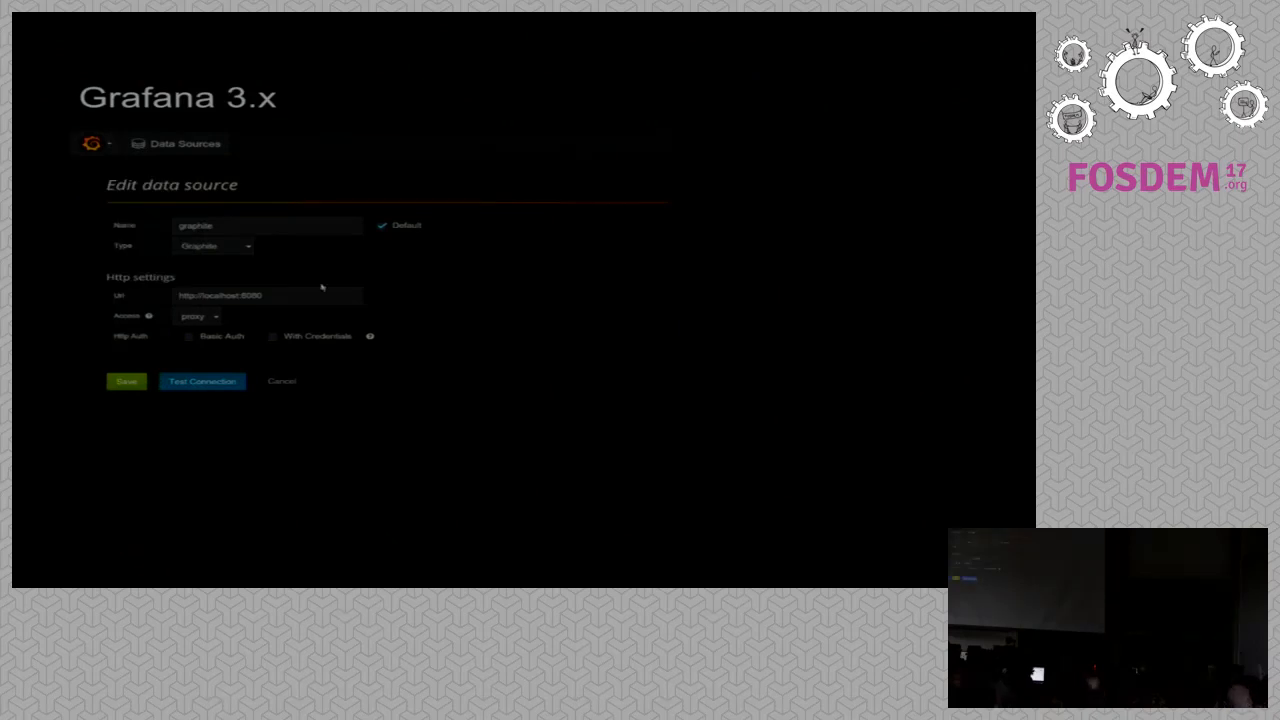
pyautogui.click(268, 296)
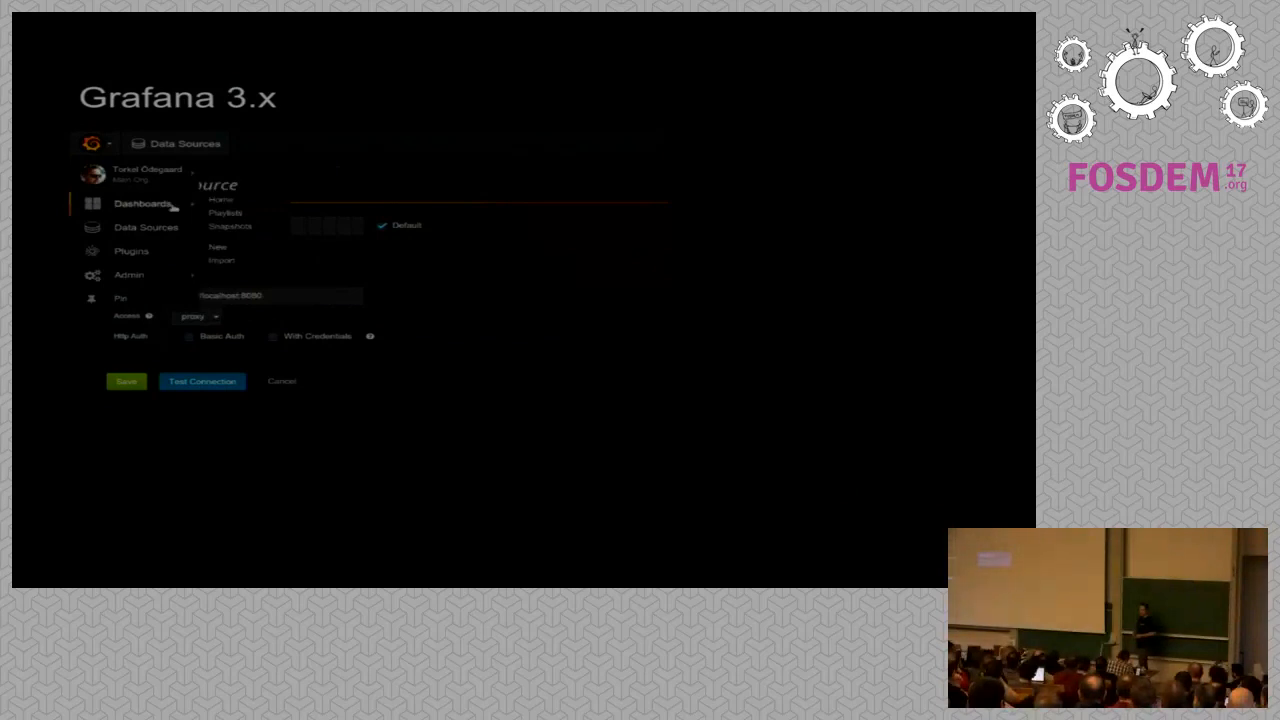
pyautogui.click(148, 172)
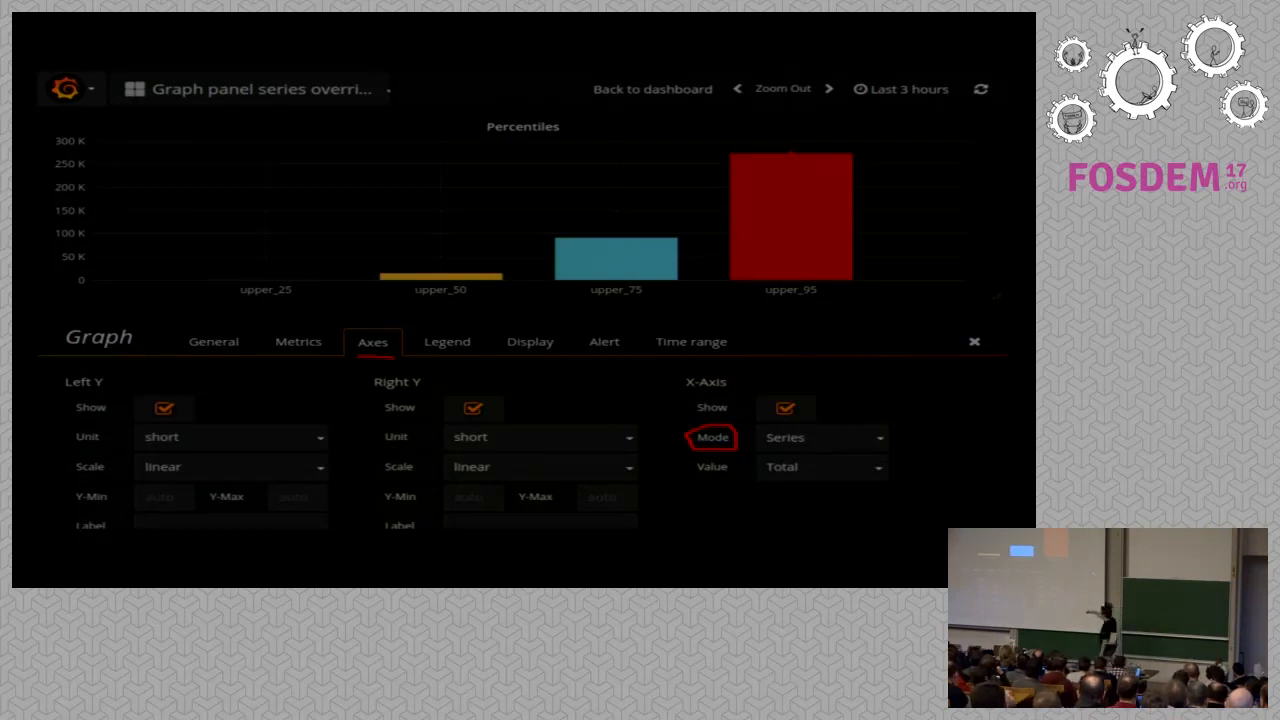
pyautogui.click(972, 340)
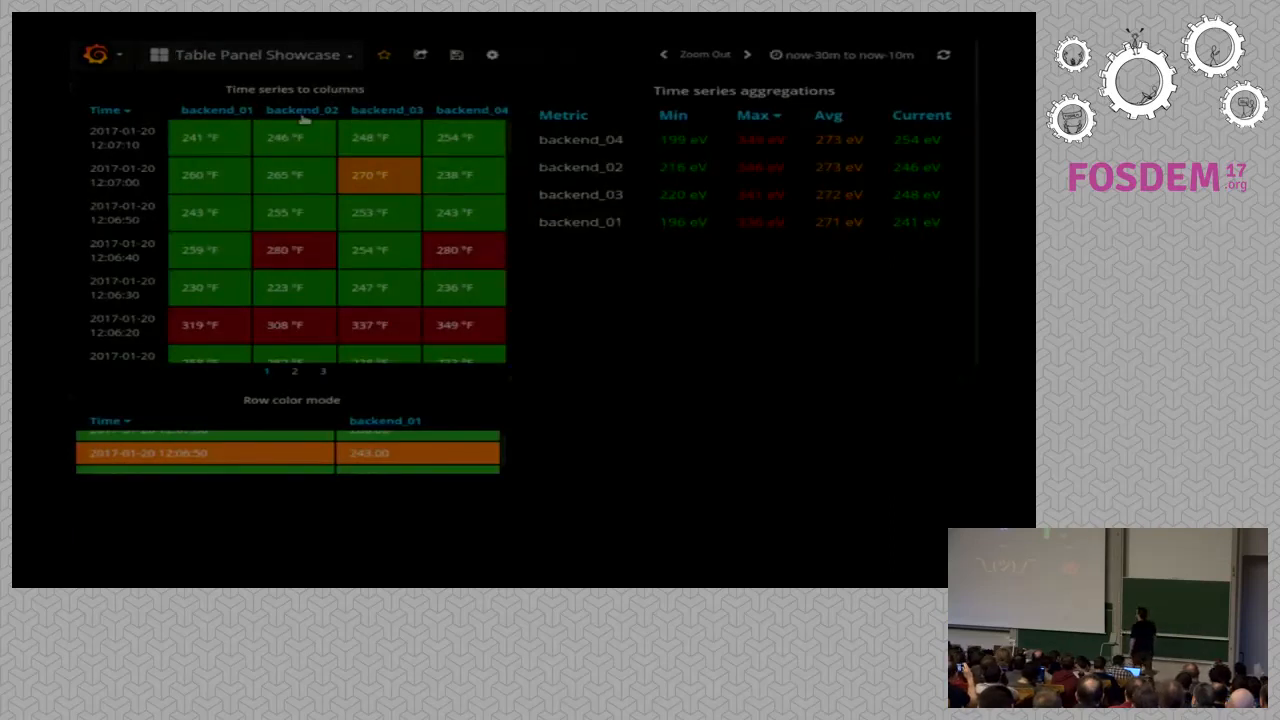
pyautogui.moveTo(510, 148)
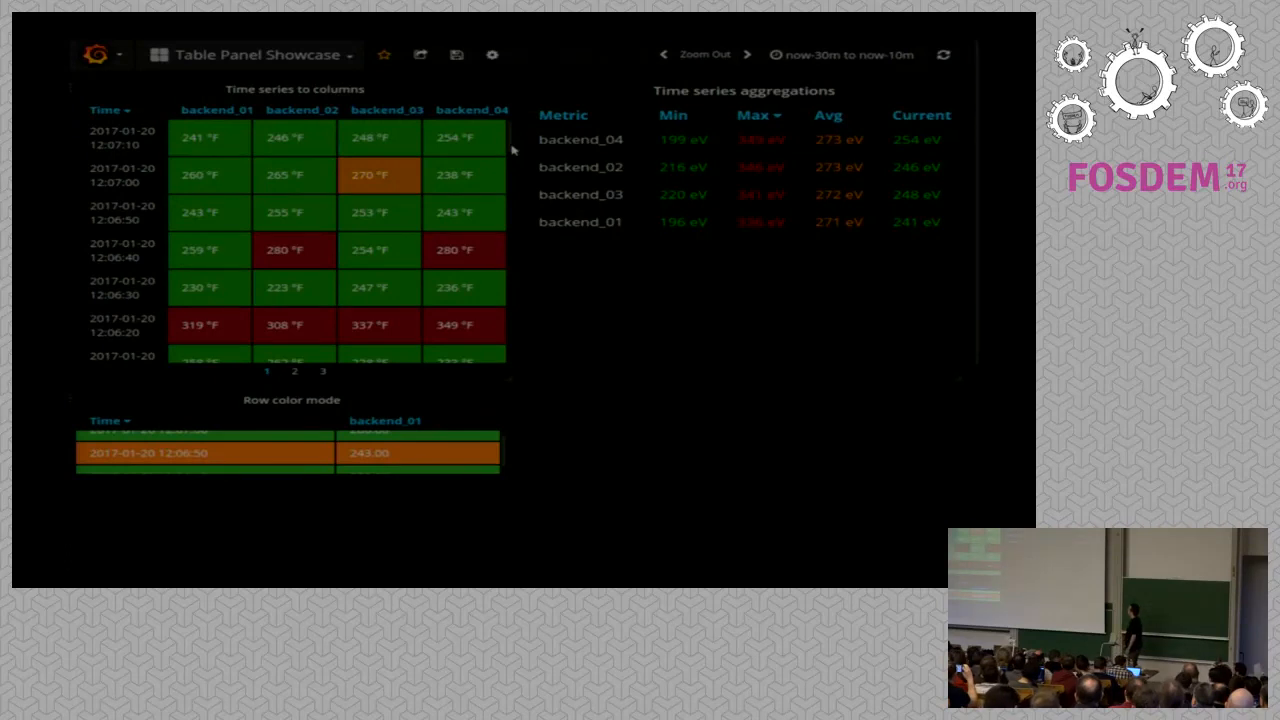
pyautogui.moveTo(558, 144)
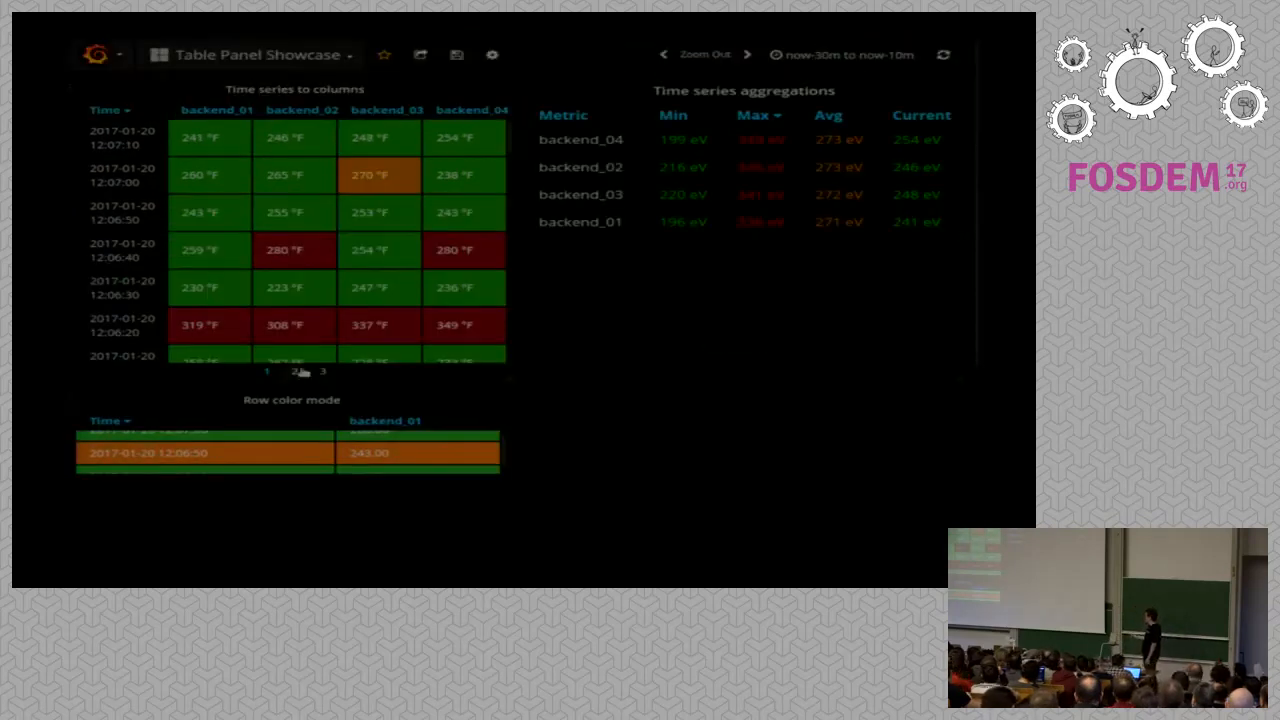
pyautogui.click(324, 370)
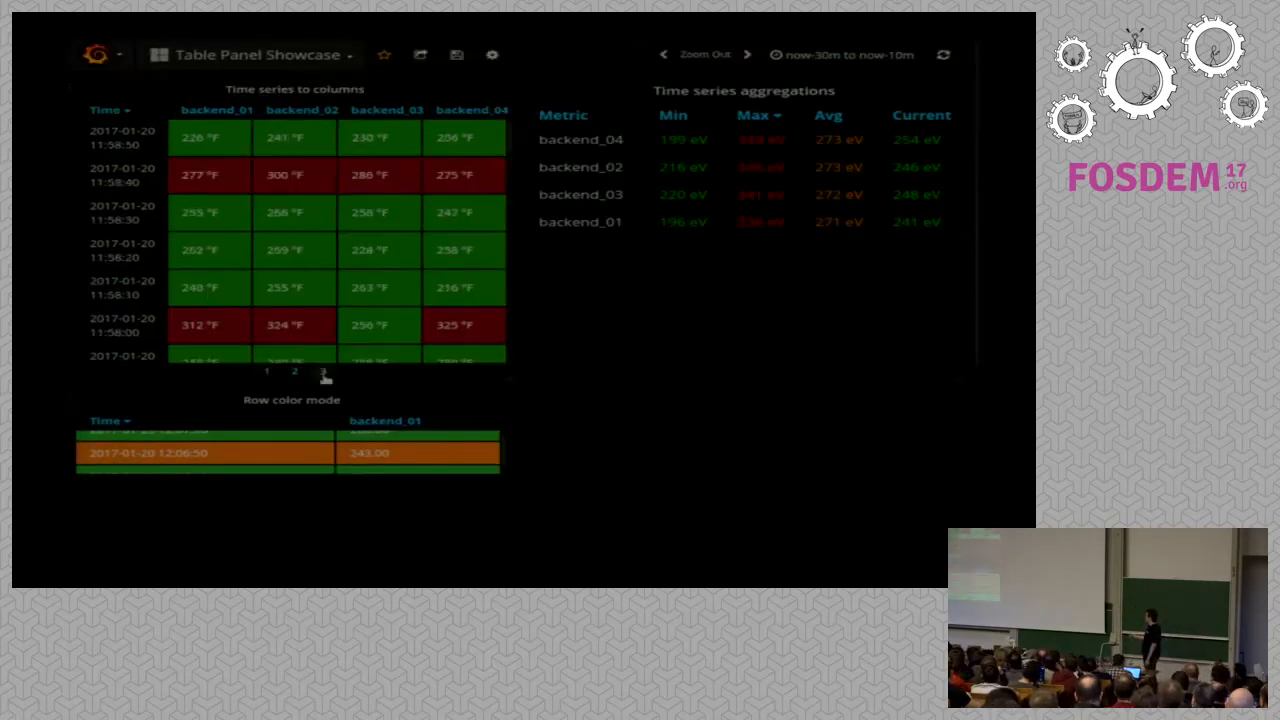
pyautogui.click(324, 370)
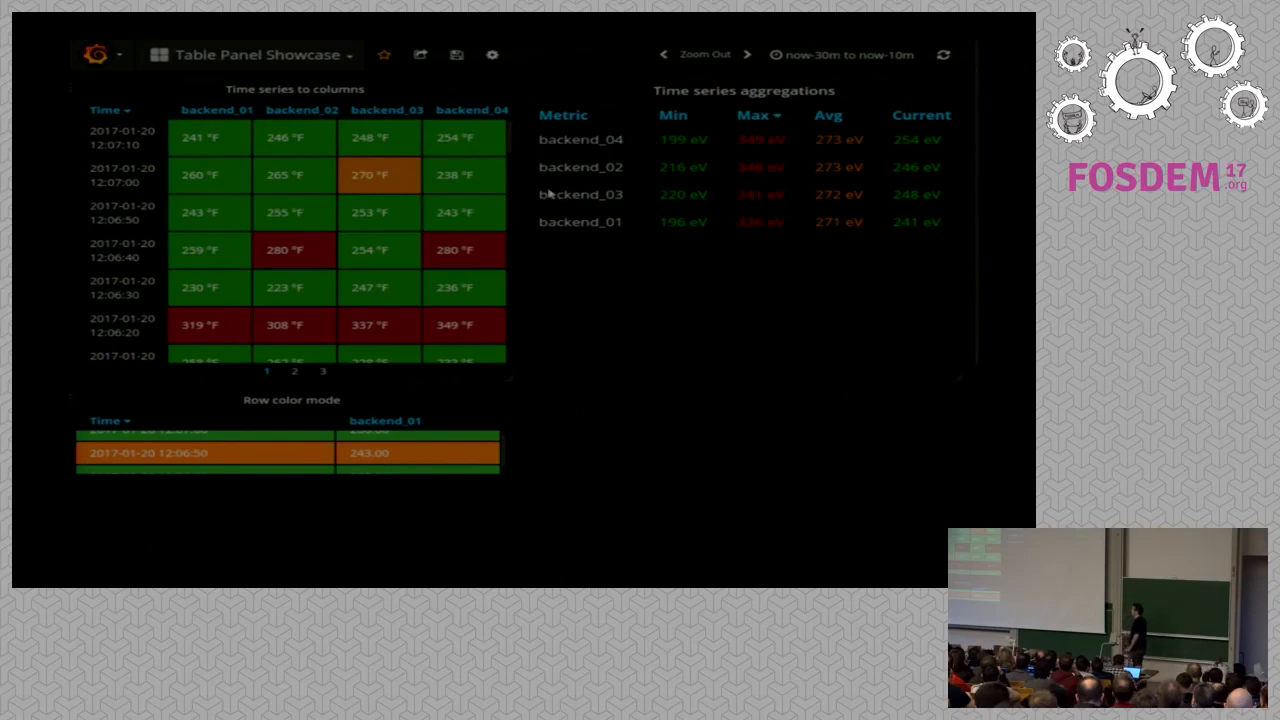
pyautogui.moveTo(548, 140)
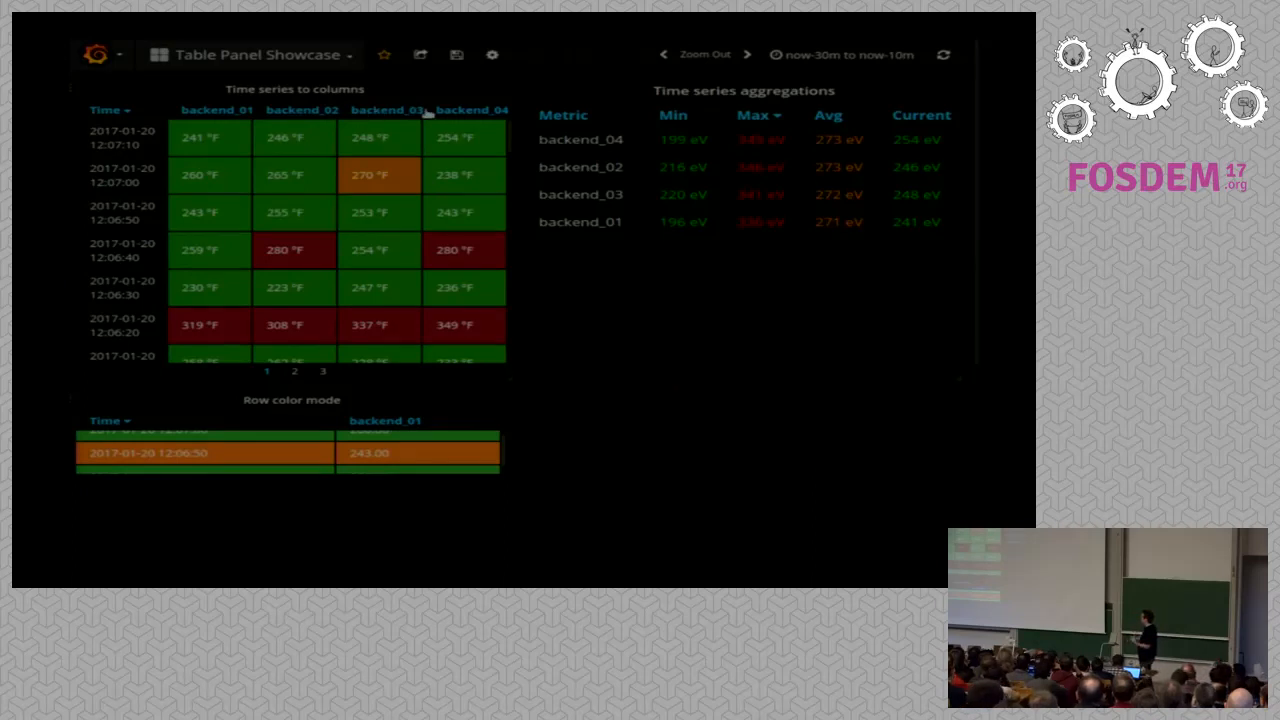
pyautogui.scroll(-3)
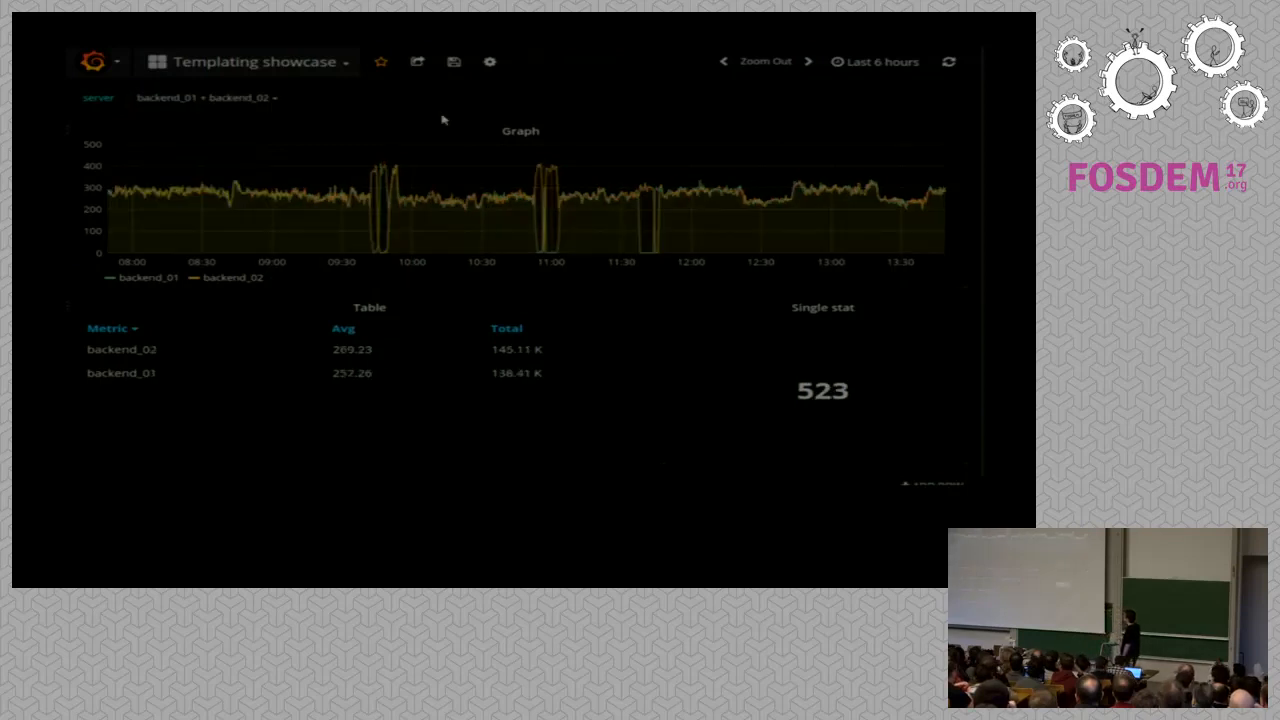
pyautogui.moveTo(836, 368)
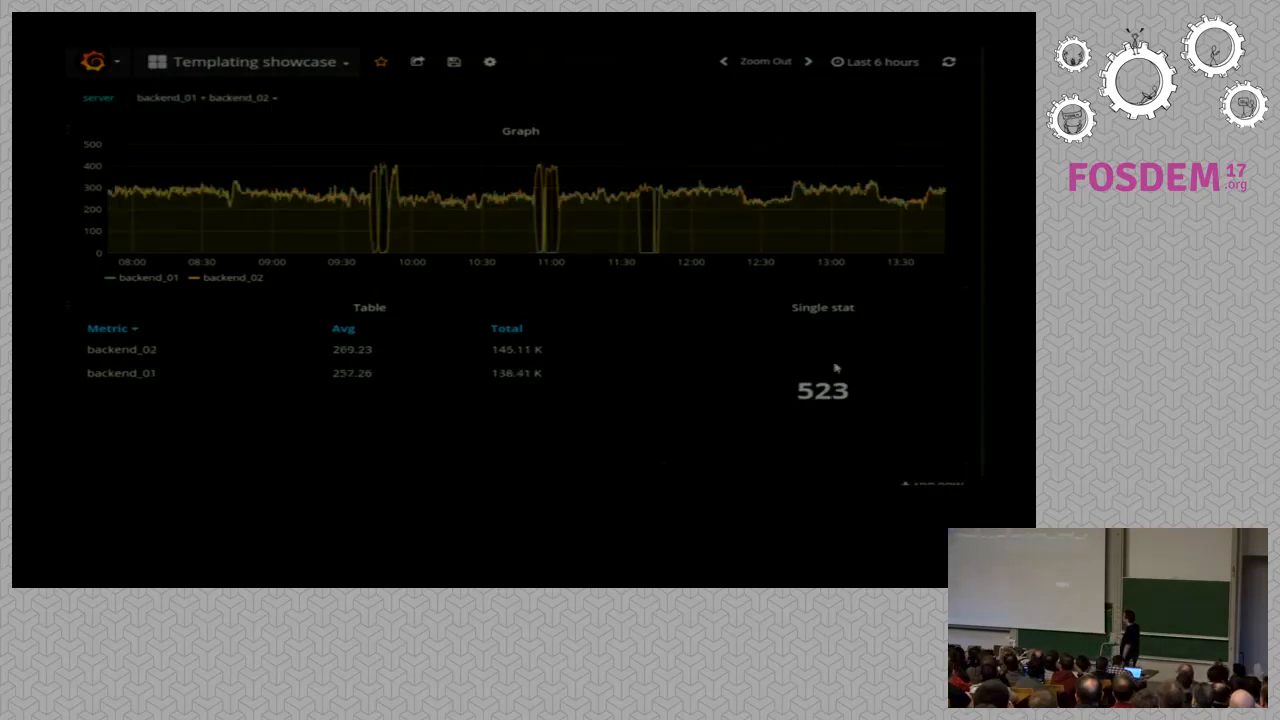
# Set the server variable to All so the dashboard shows backend_01 through backend_04
pyautogui.click(204, 96)
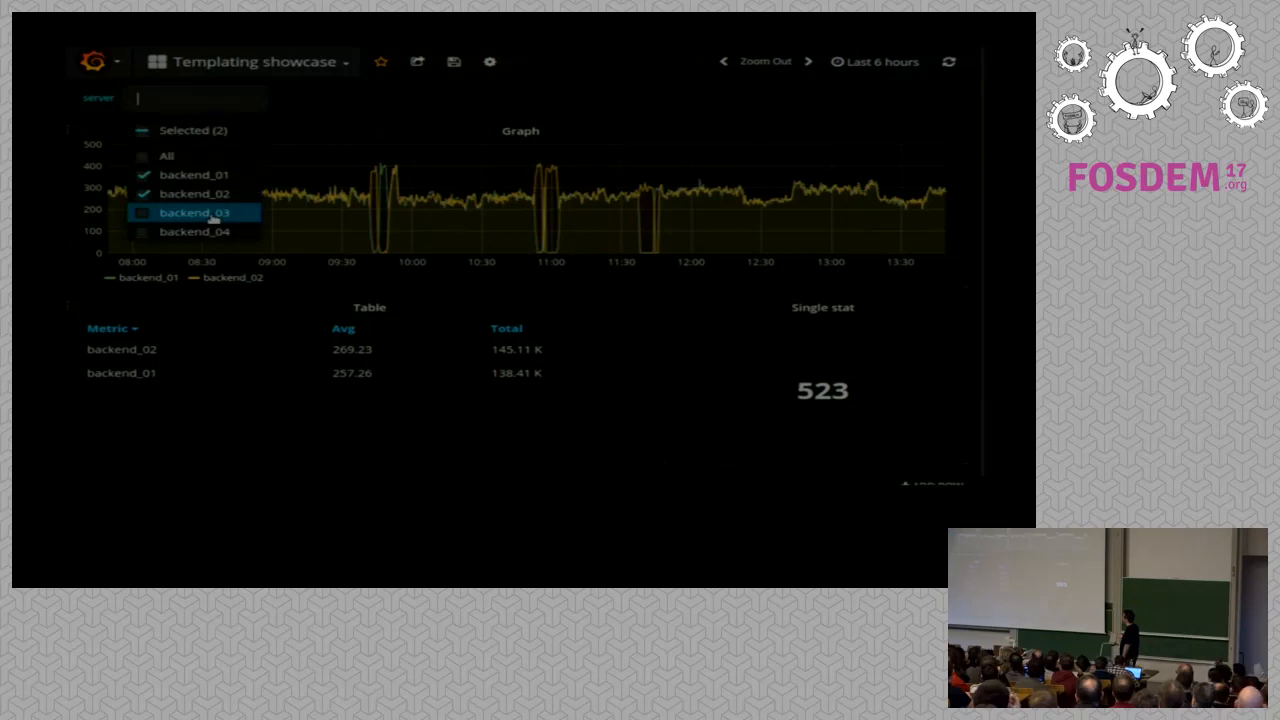
pyautogui.click(194, 212)
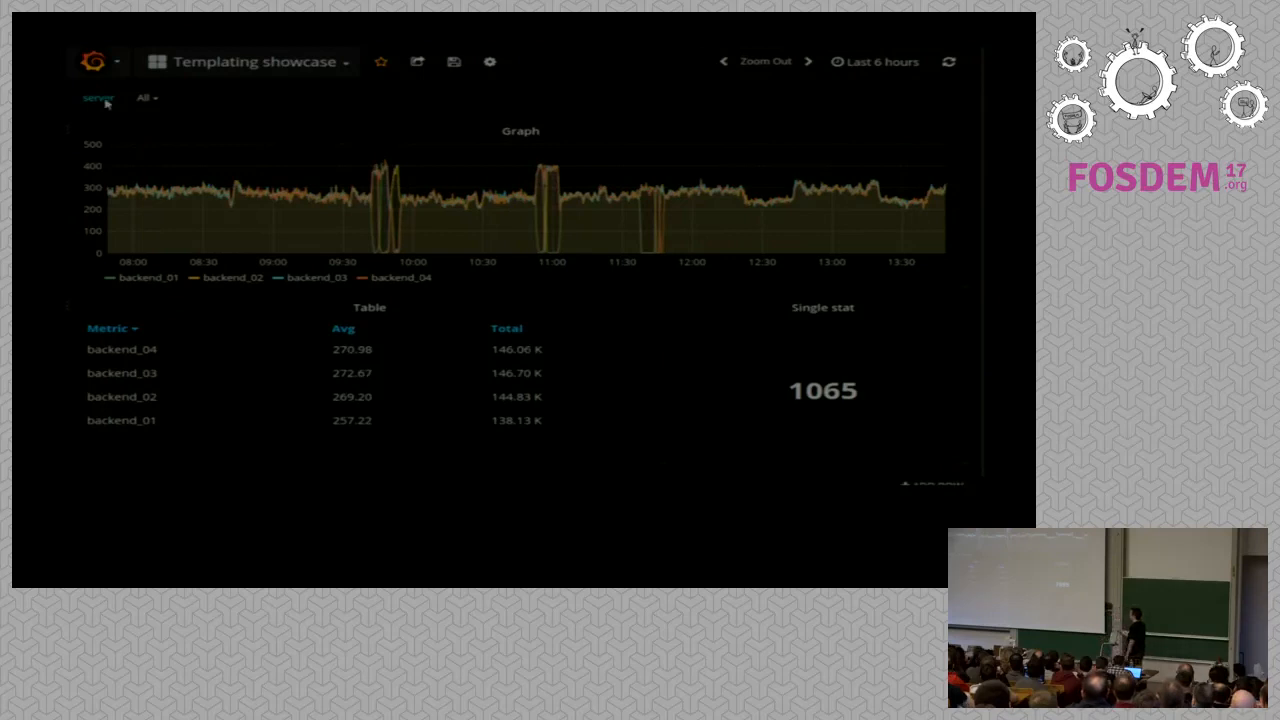
# Edit the $custom variable in Templating and append ', server3' to its values
pyautogui.click(488, 60)
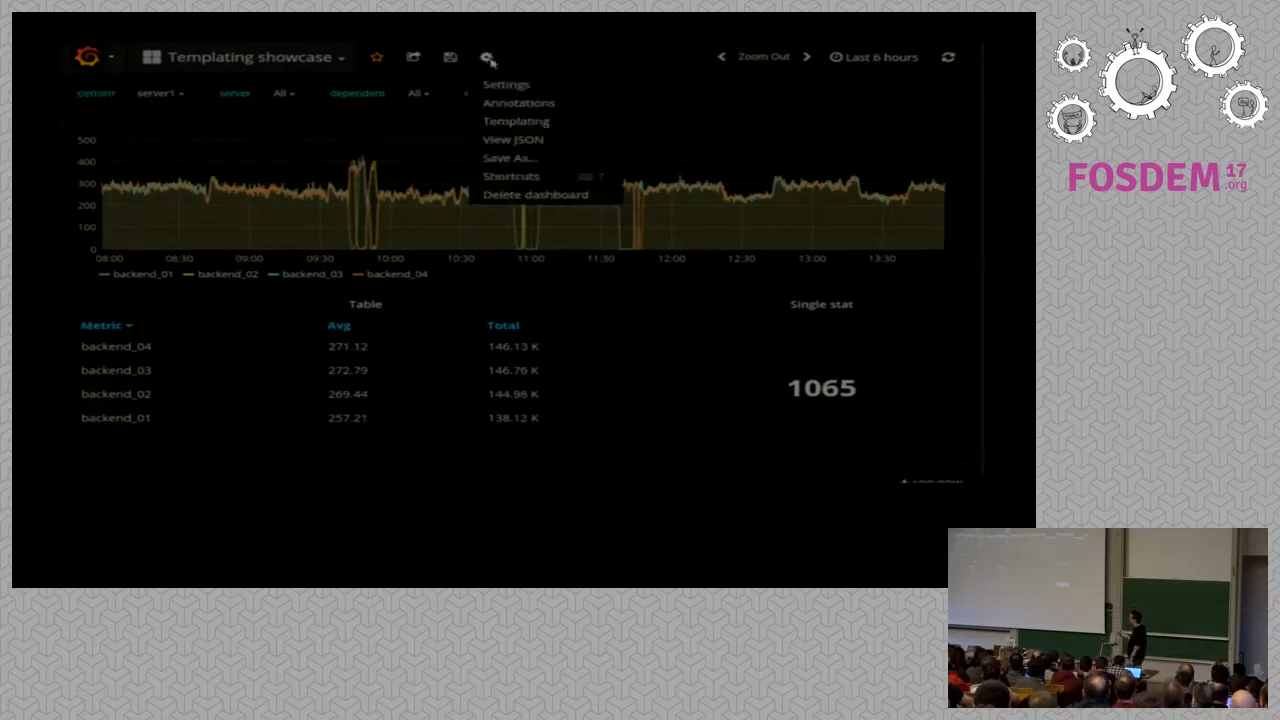
pyautogui.click(516, 122)
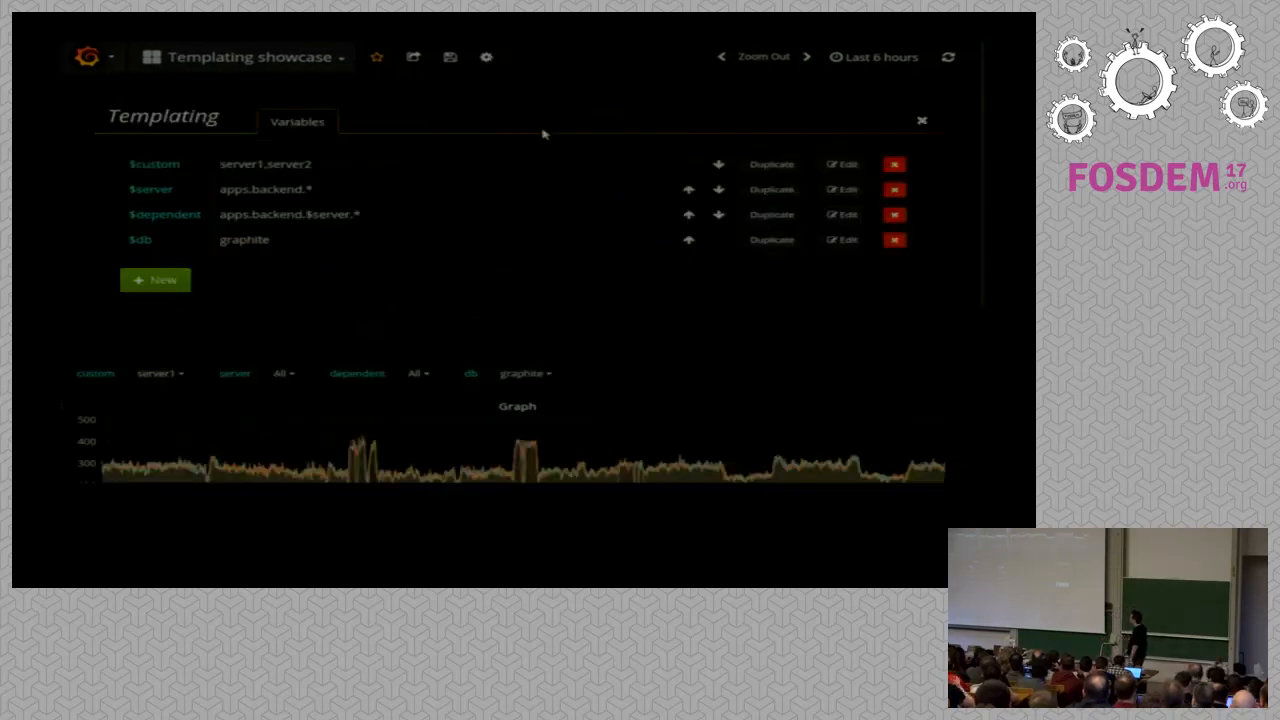
pyautogui.moveTo(712, 152)
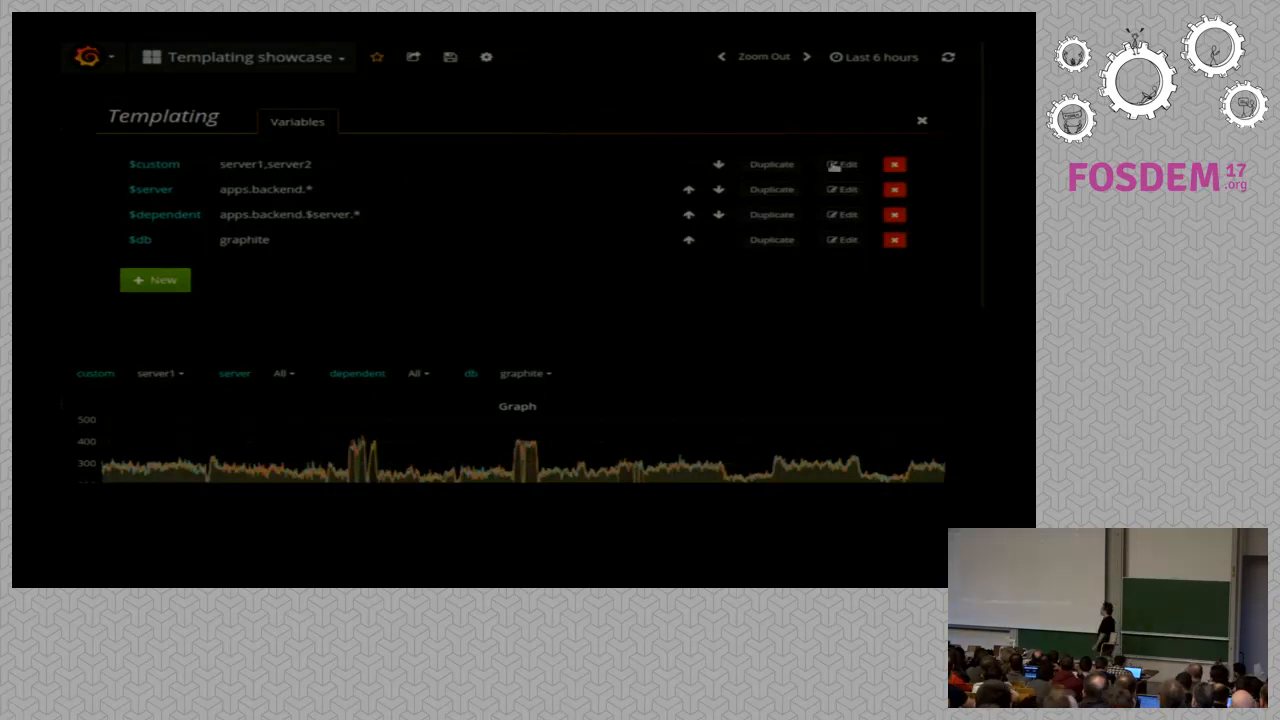
pyautogui.click(842, 164)
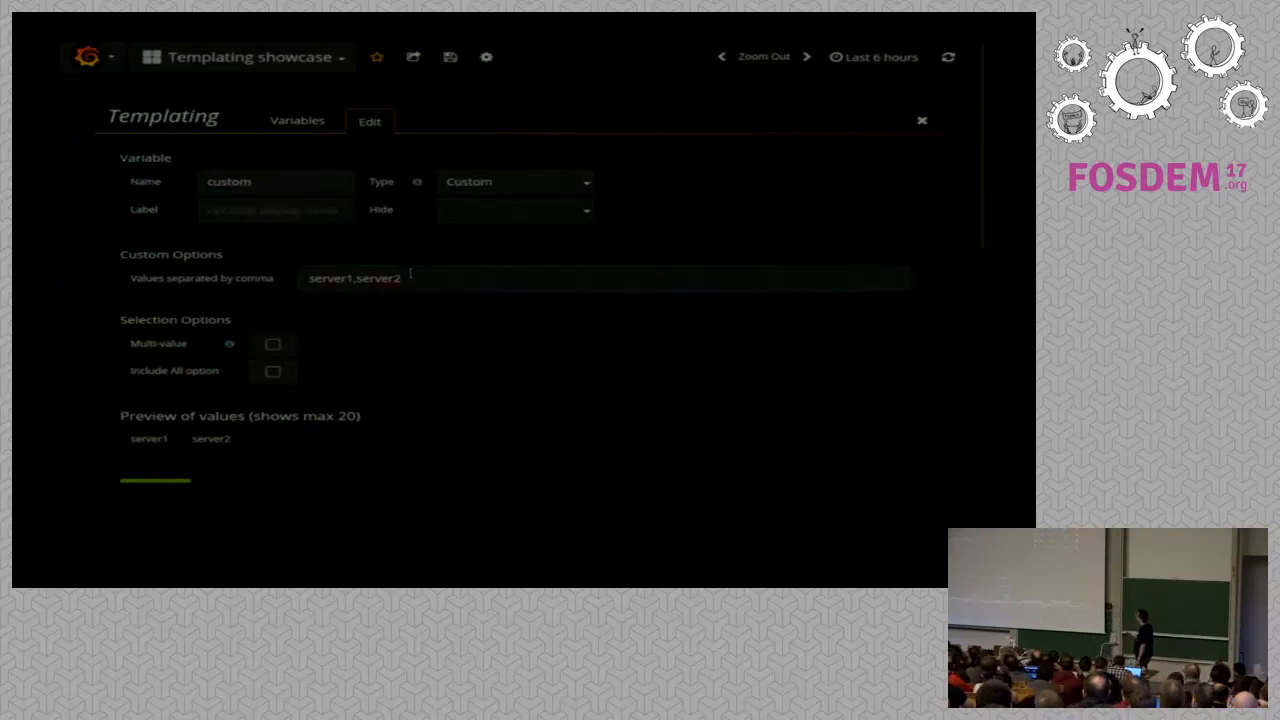
pyautogui.write(', server3')
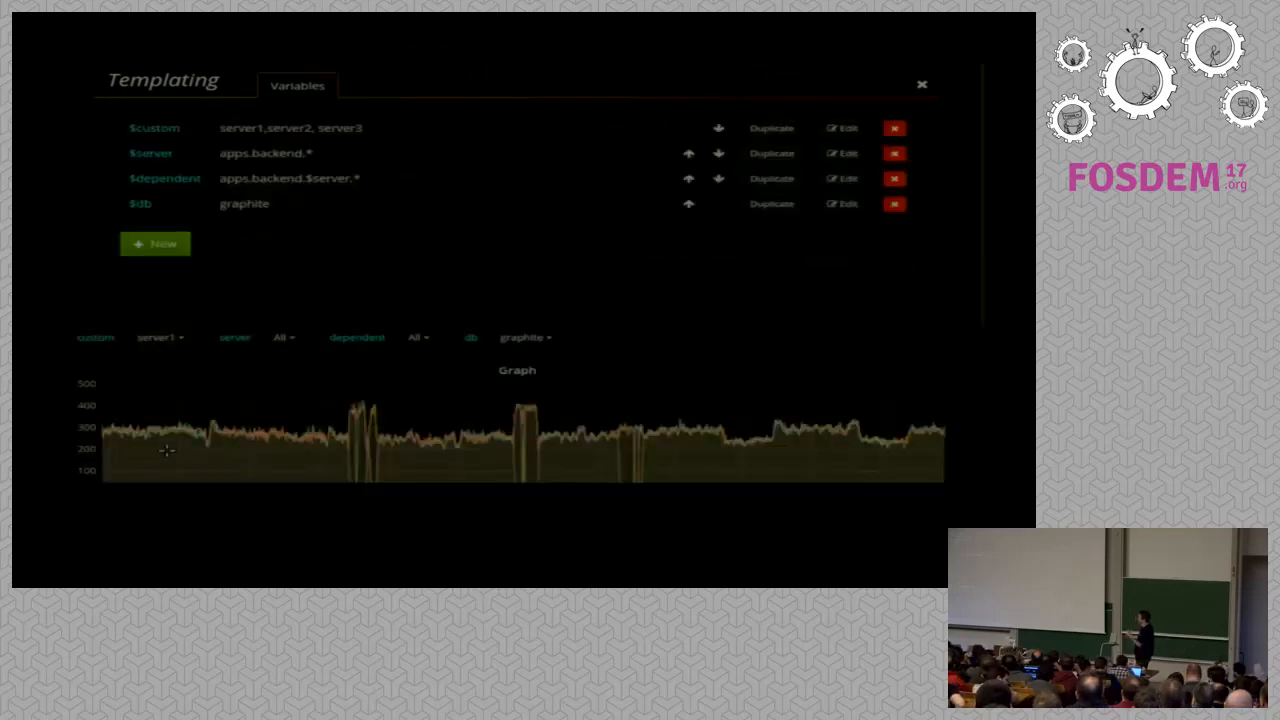
pyautogui.click(848, 152)
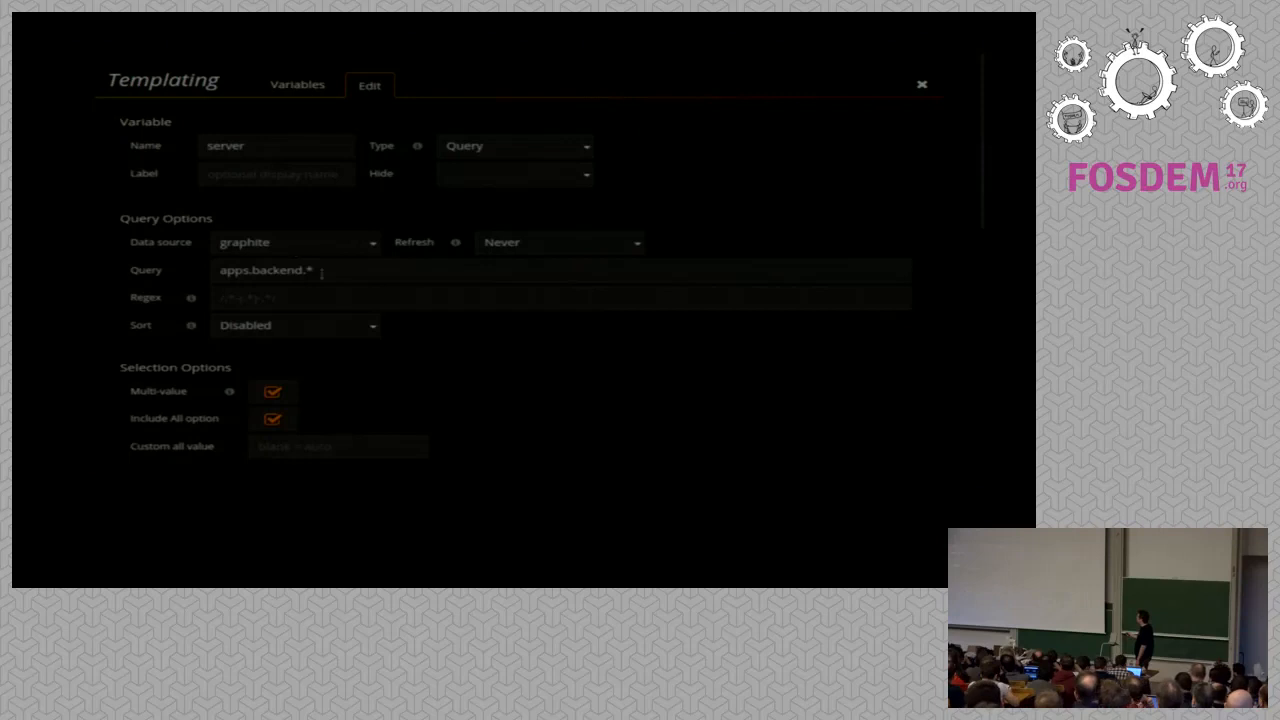
pyautogui.scroll(-3)
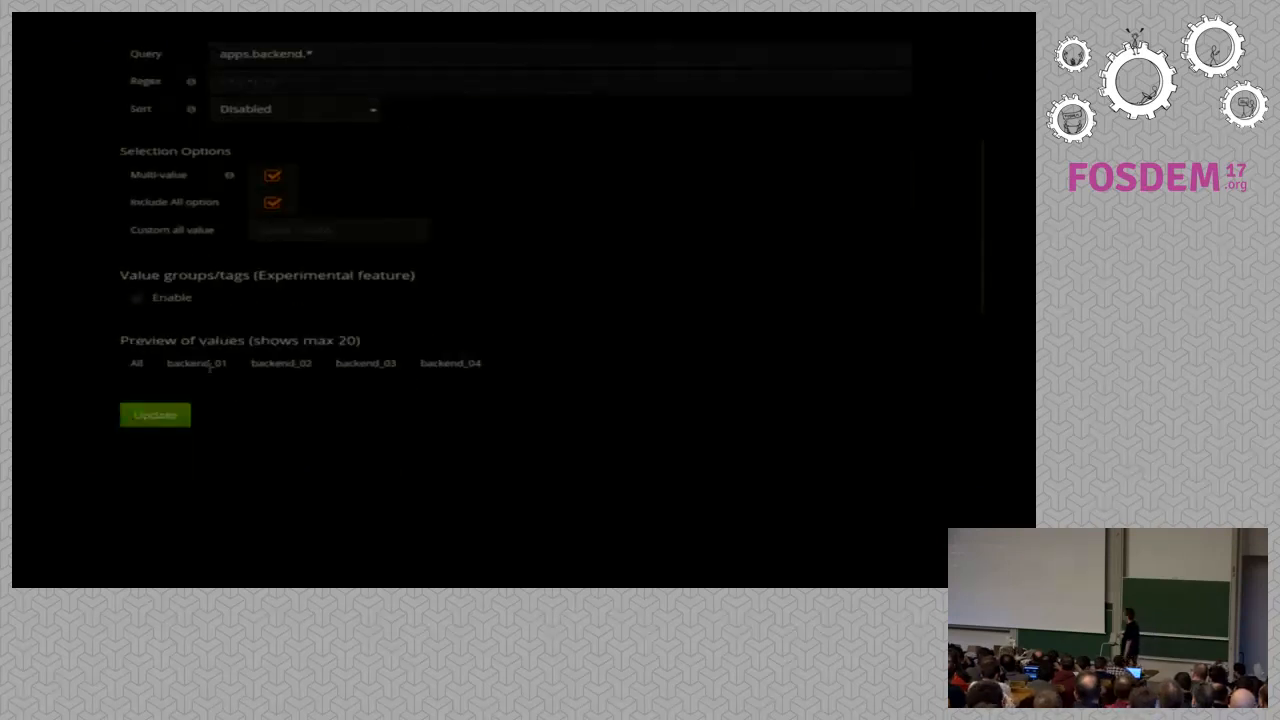
pyautogui.click(154, 414)
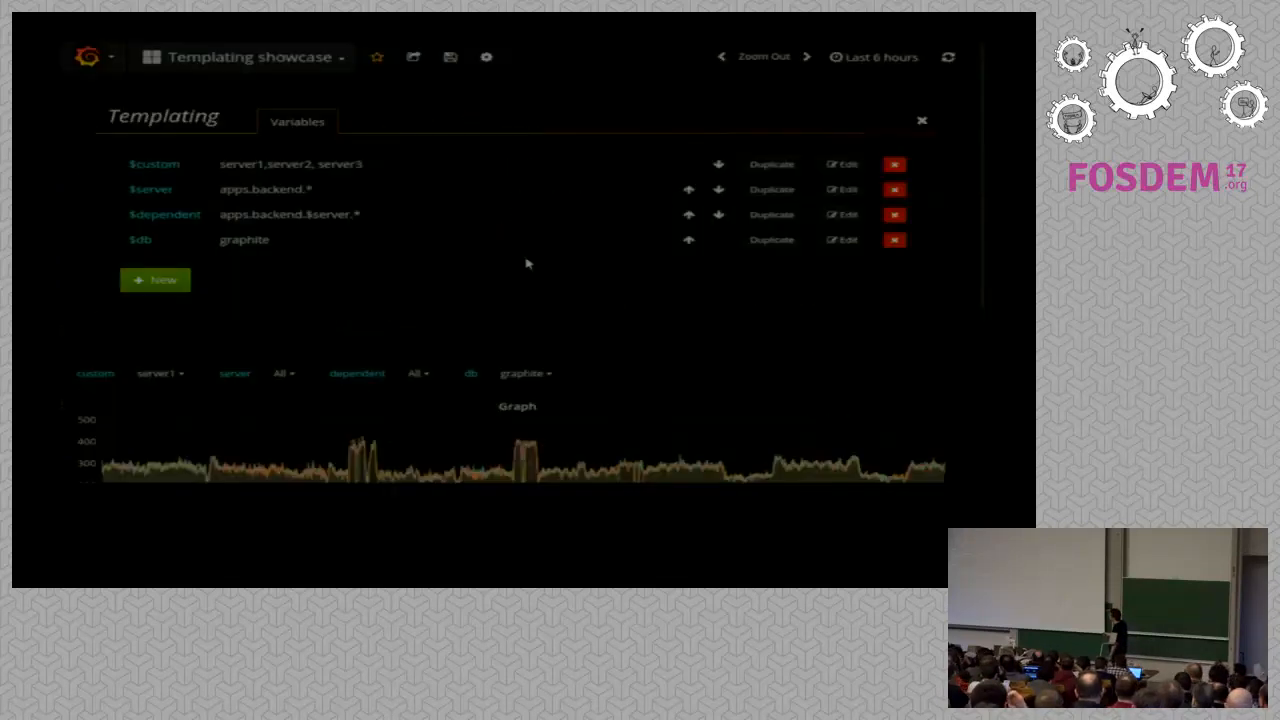
# Review the dependent variable, then update the db variable as a Graphite Datasource variable
pyautogui.click(844, 214)
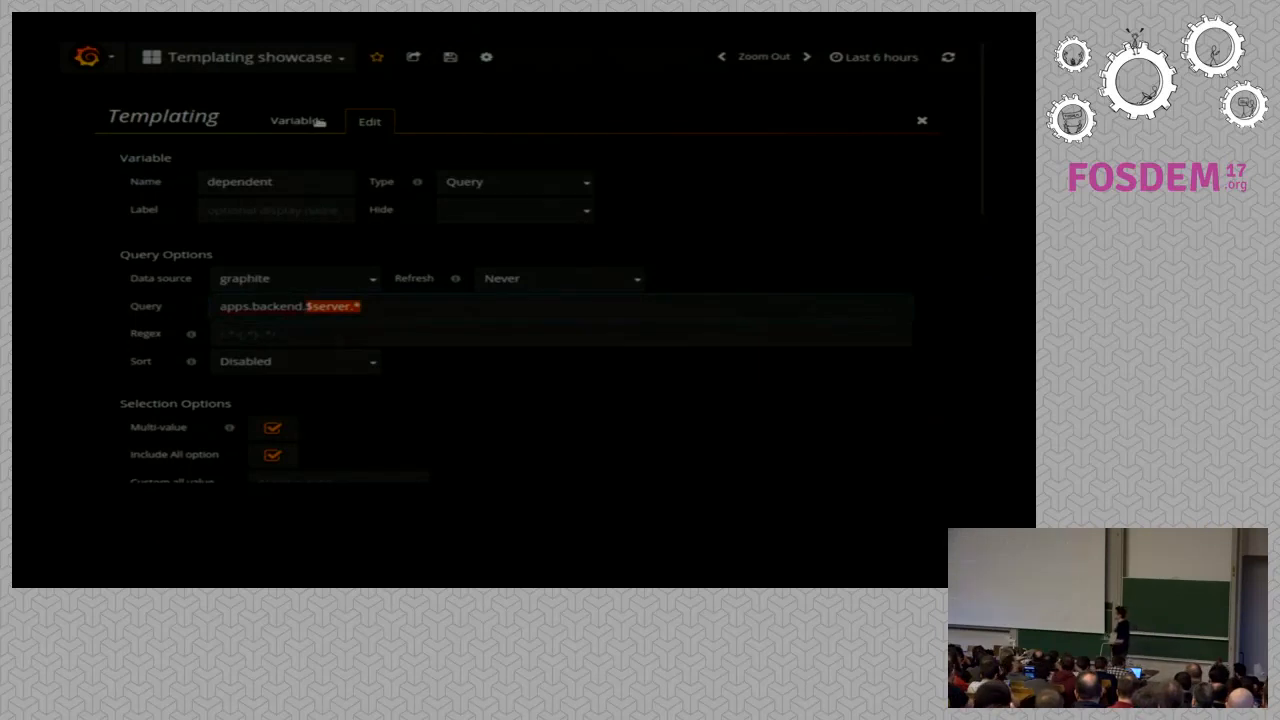
pyautogui.click(296, 122)
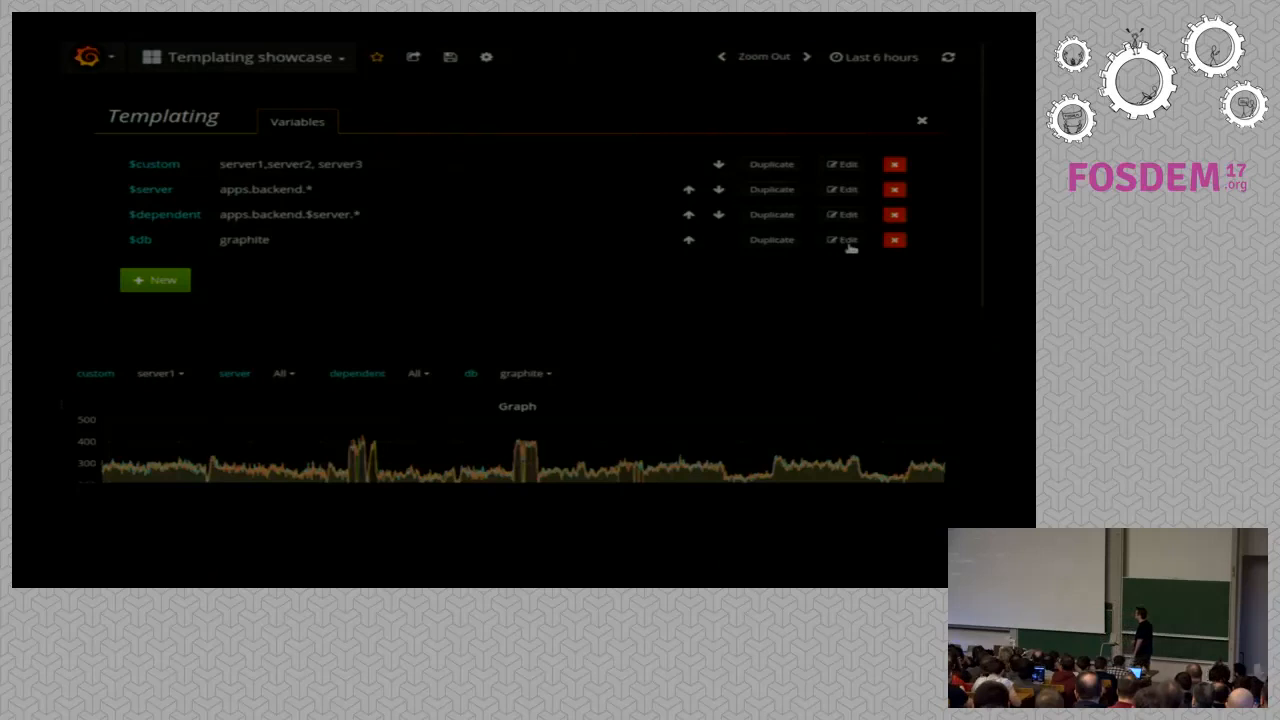
pyautogui.click(844, 240)
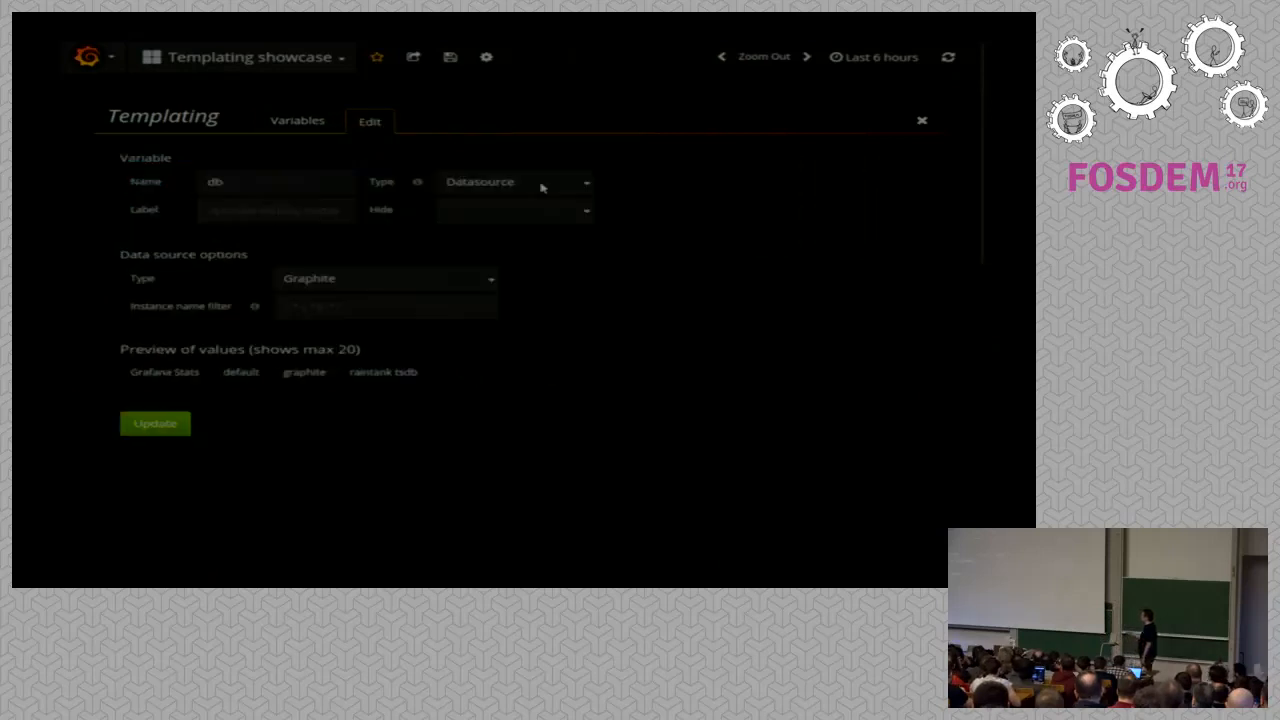
pyautogui.moveTo(448, 262)
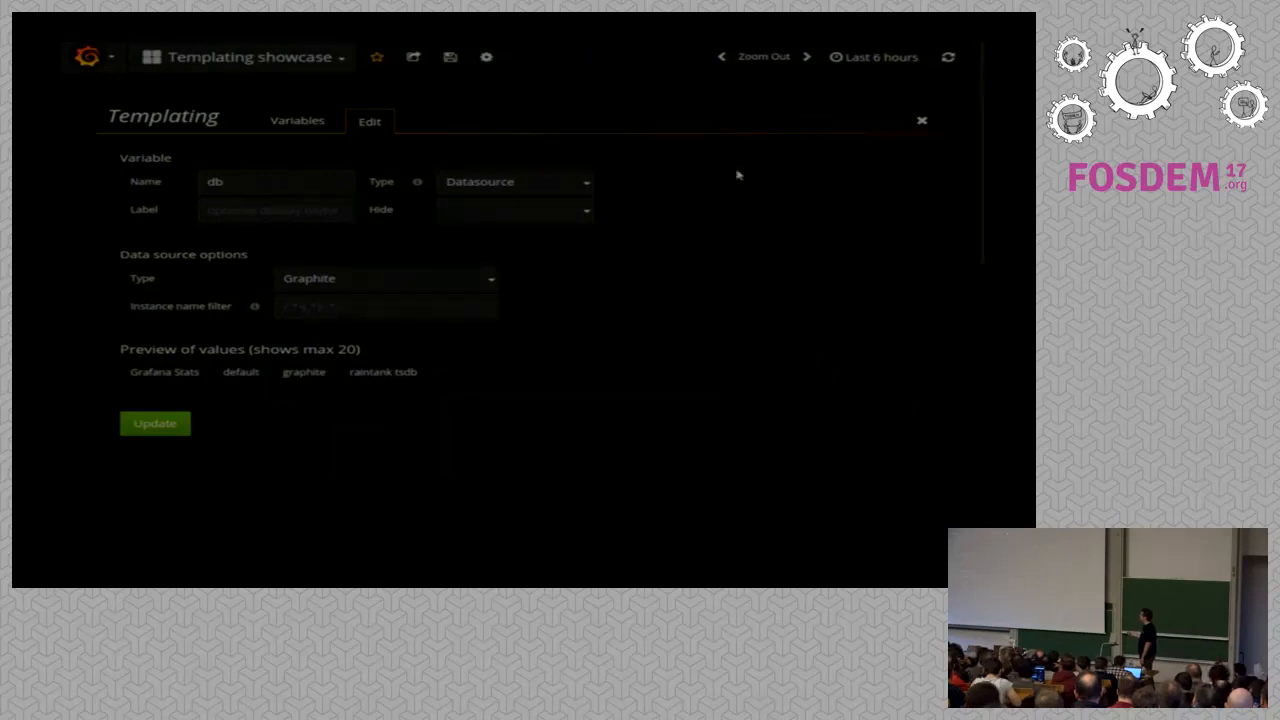
pyautogui.click(920, 120)
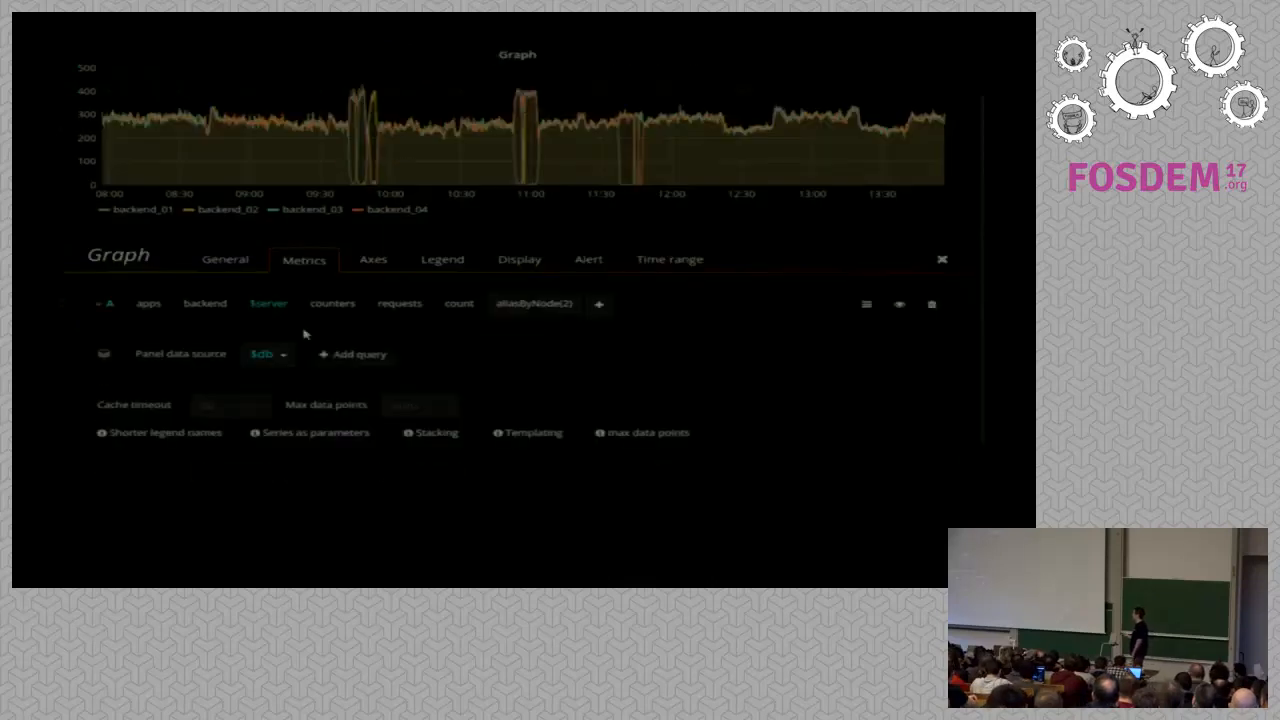
pyautogui.moveTo(432, 380)
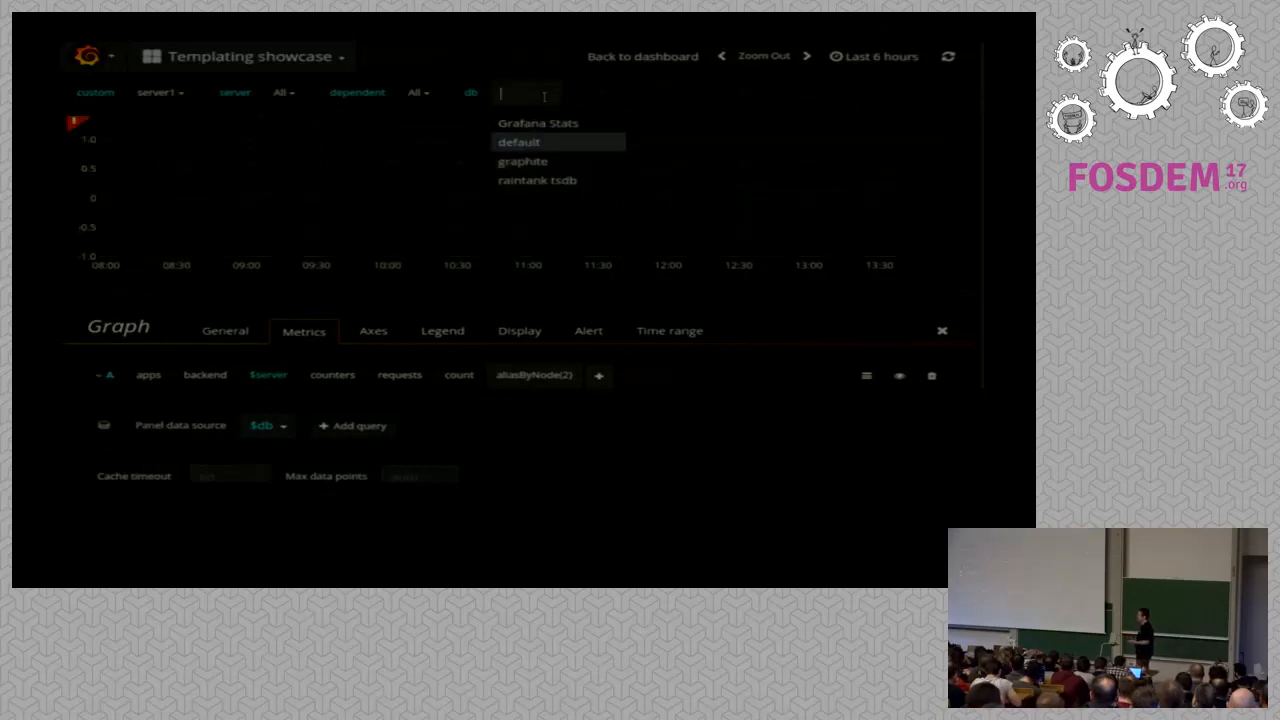
# Pick a data source value from the db variable dropdown
pyautogui.click(522, 160)
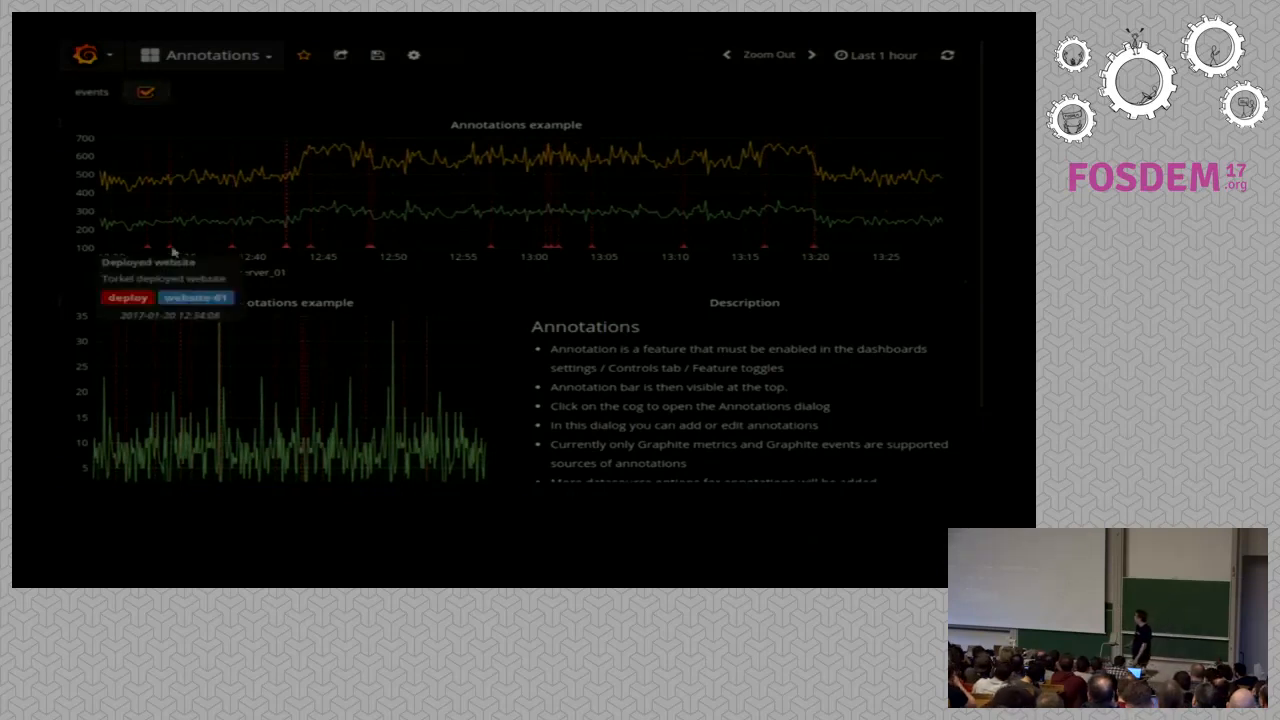
pyautogui.moveTo(284, 248)
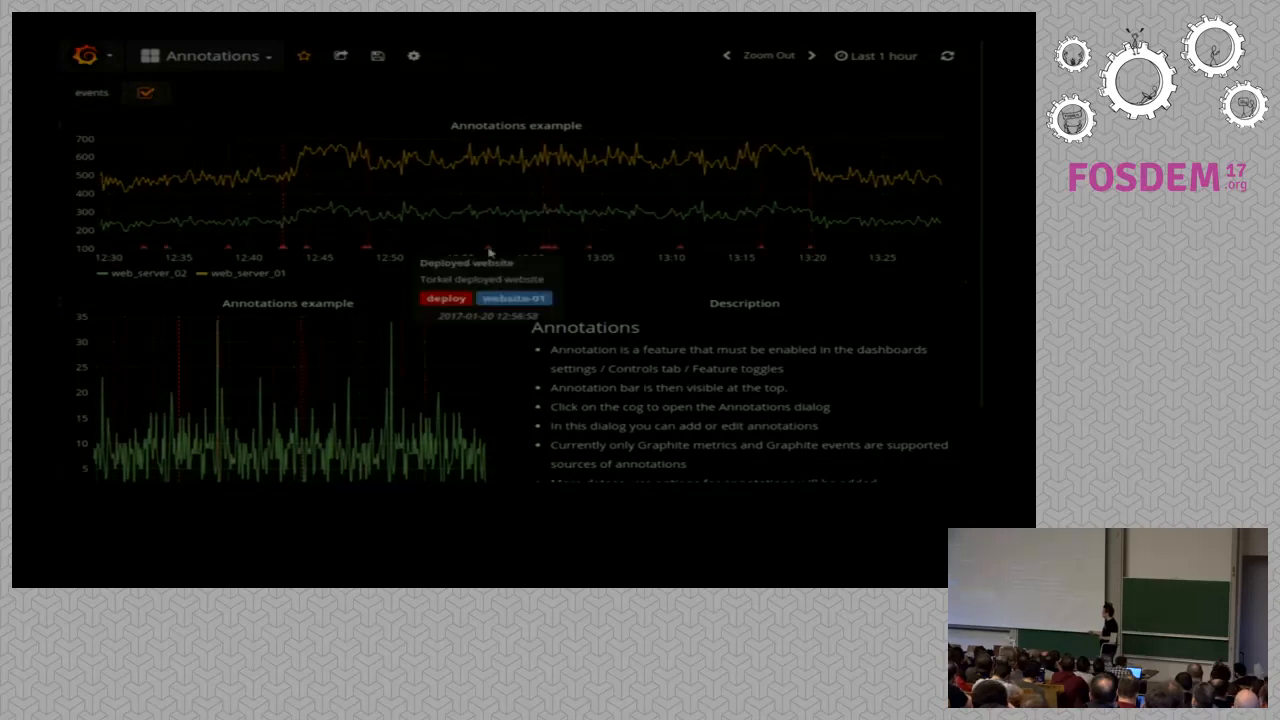
pyautogui.moveTo(522, 242)
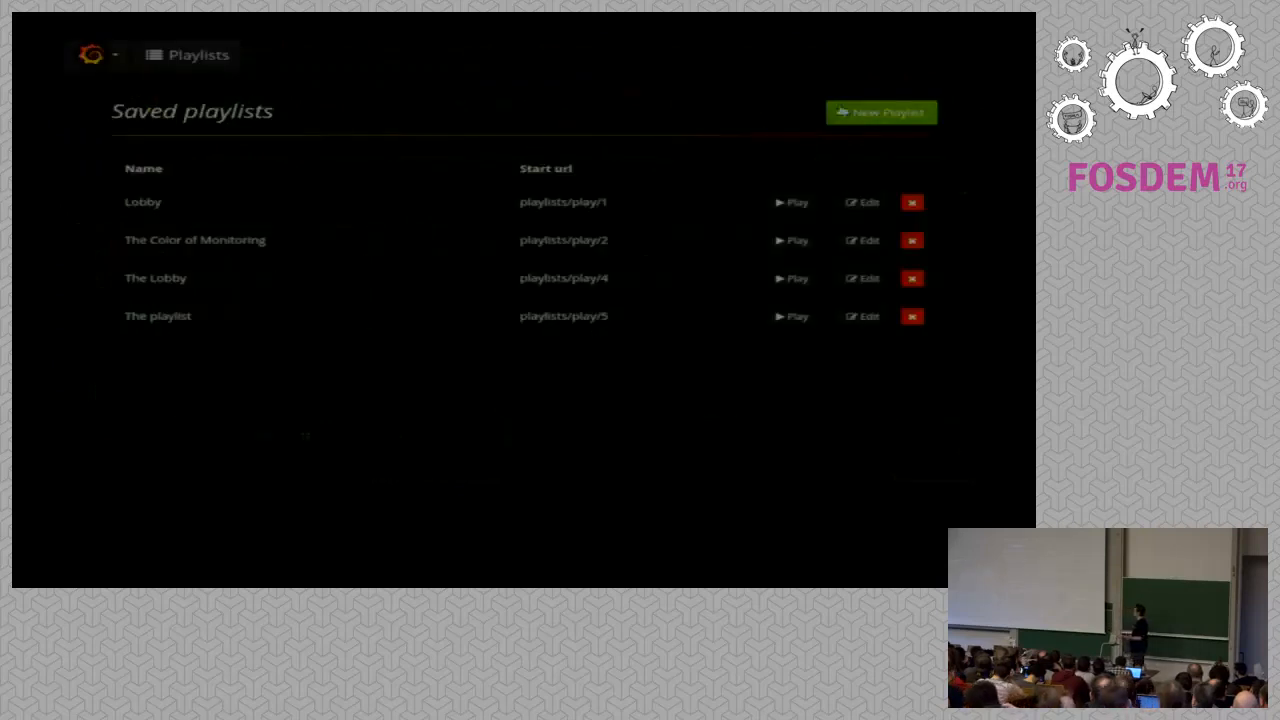
# Create 'new playlist' with a 5s interval and add the dashboards to it
pyautogui.click(880, 112)
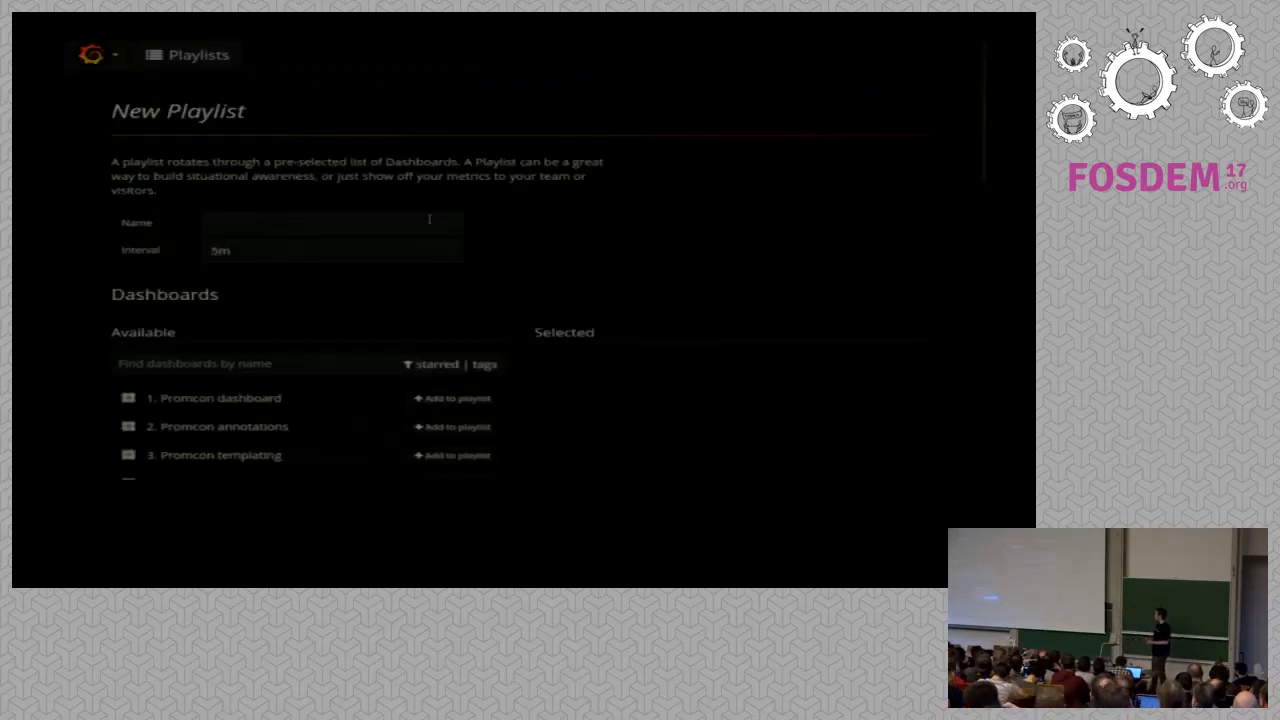
pyautogui.write('new playlist')
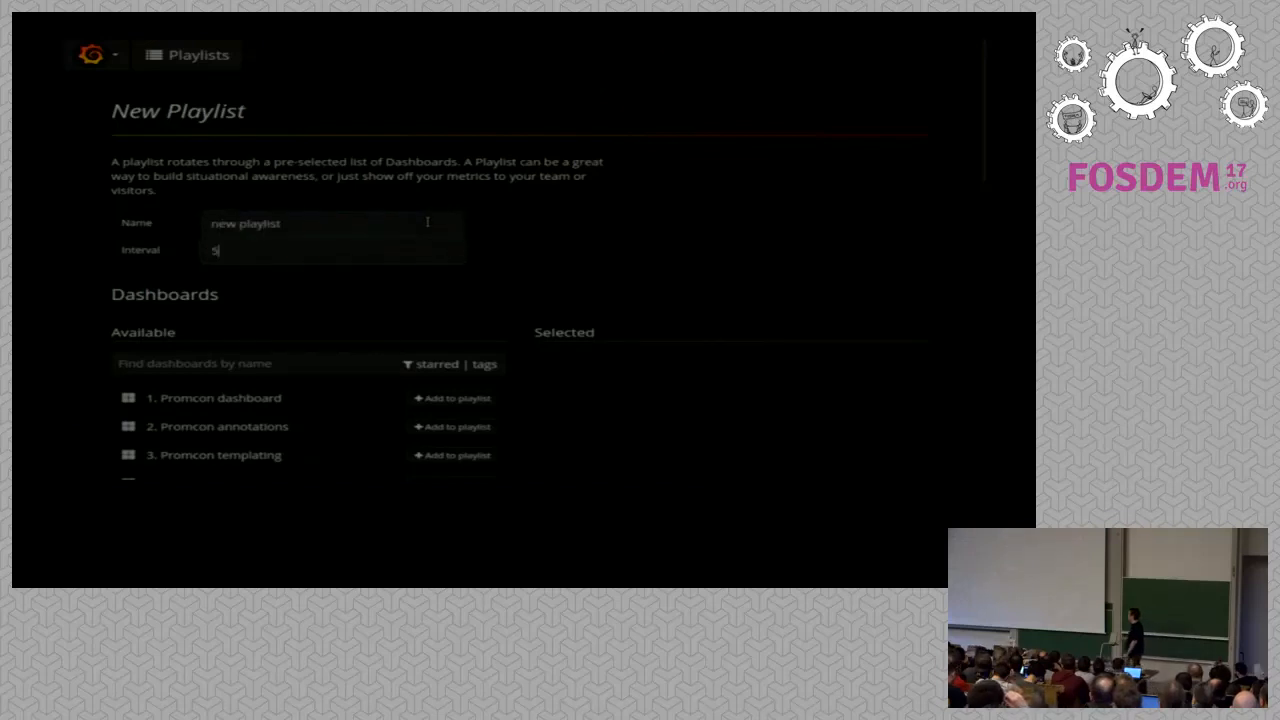
pyautogui.scroll(-3)
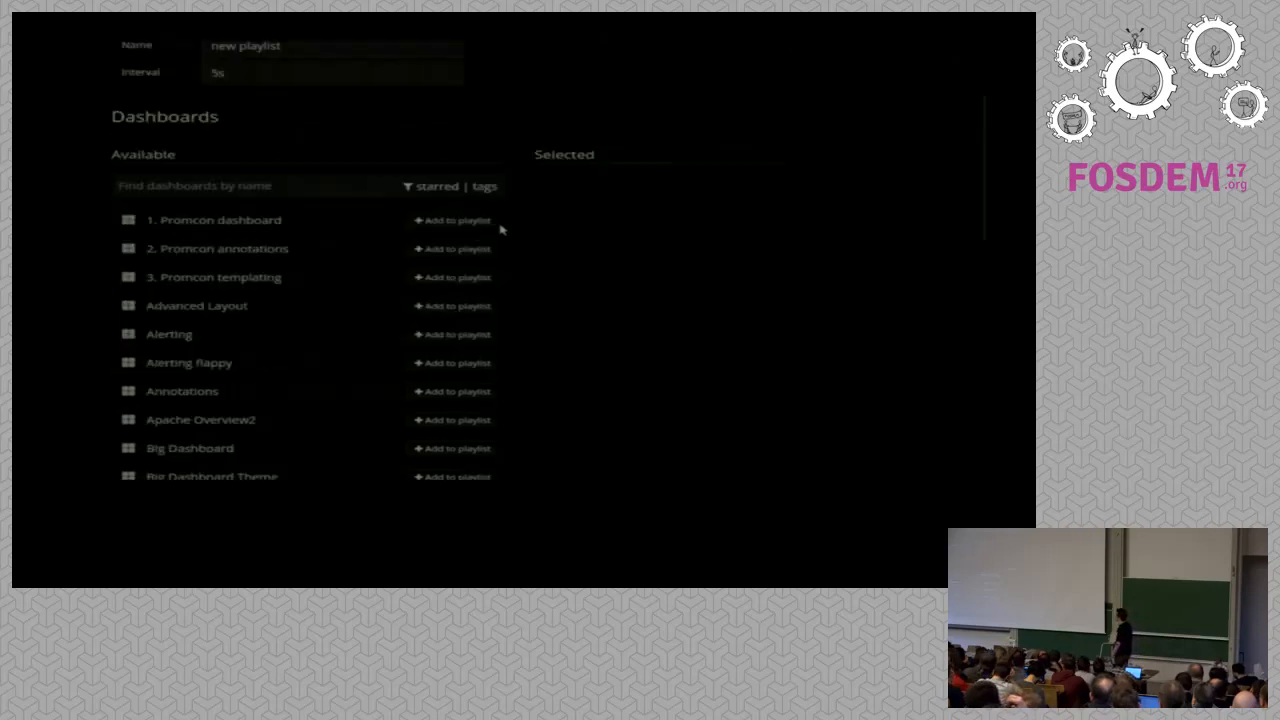
pyautogui.click(456, 248)
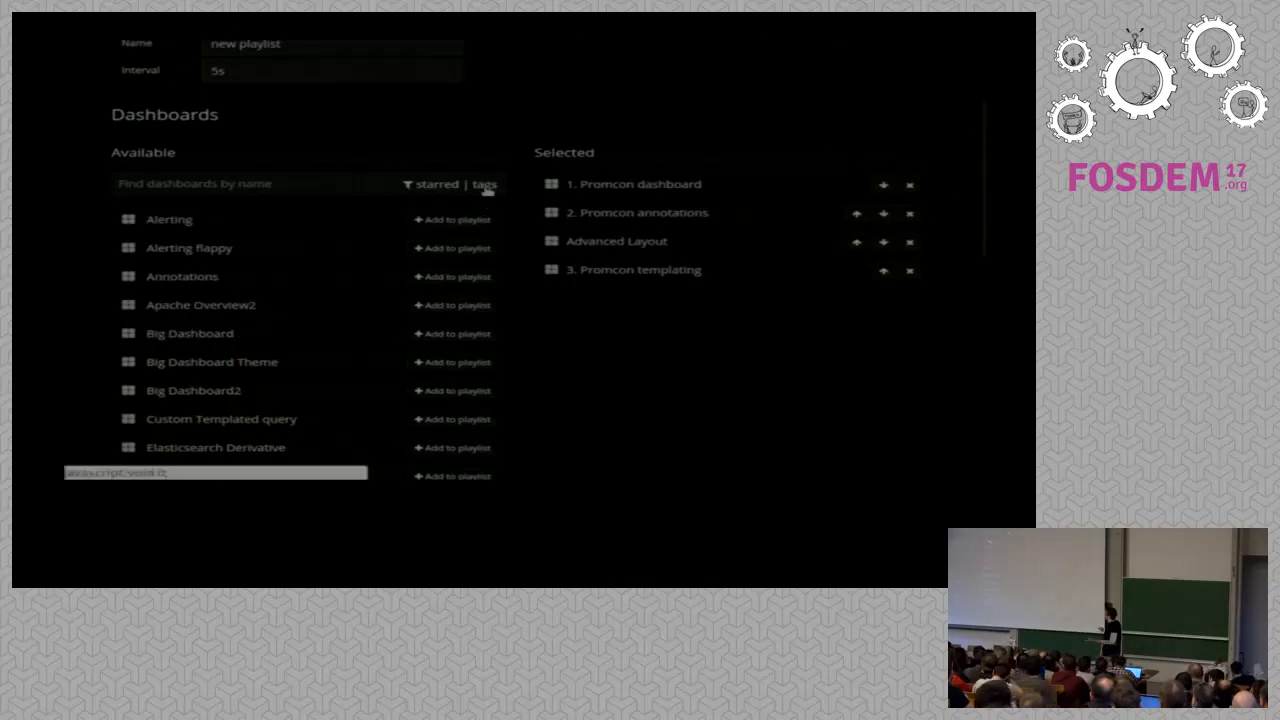
pyautogui.click(484, 184)
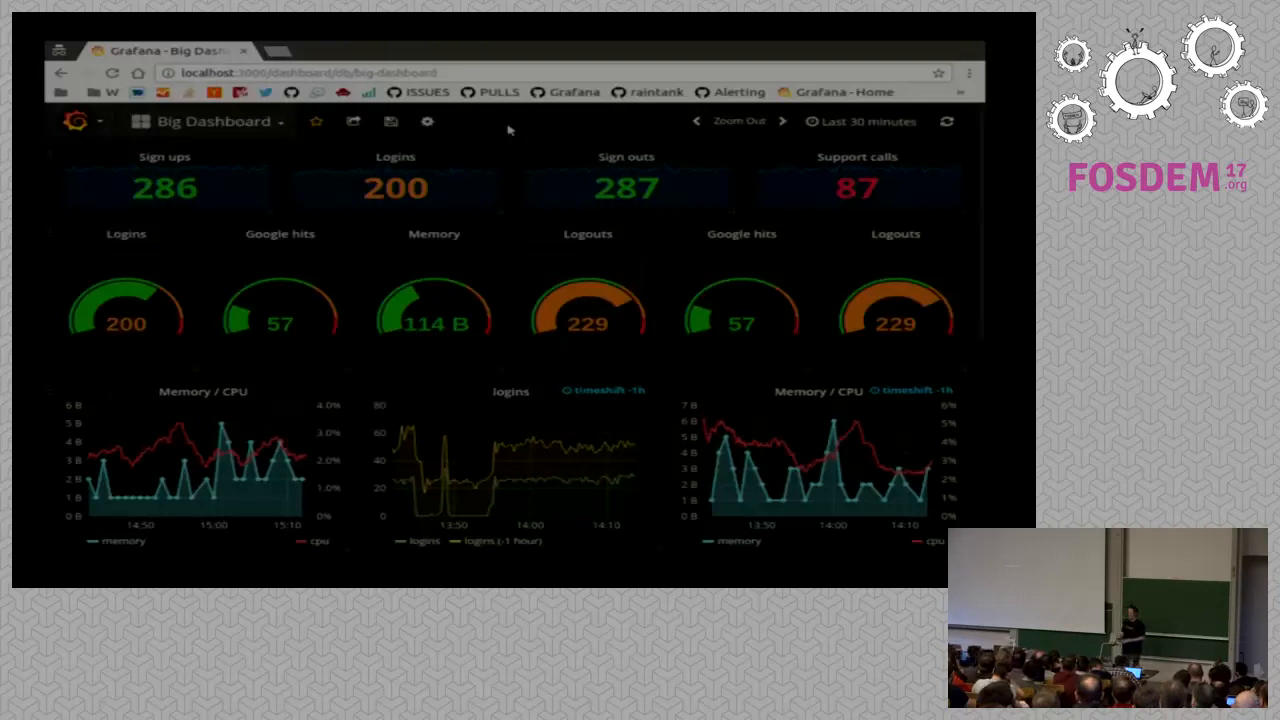
# Share Big Dashboard as a snapshot, publish it and view it in a new browser tab
pyautogui.click(352, 122)
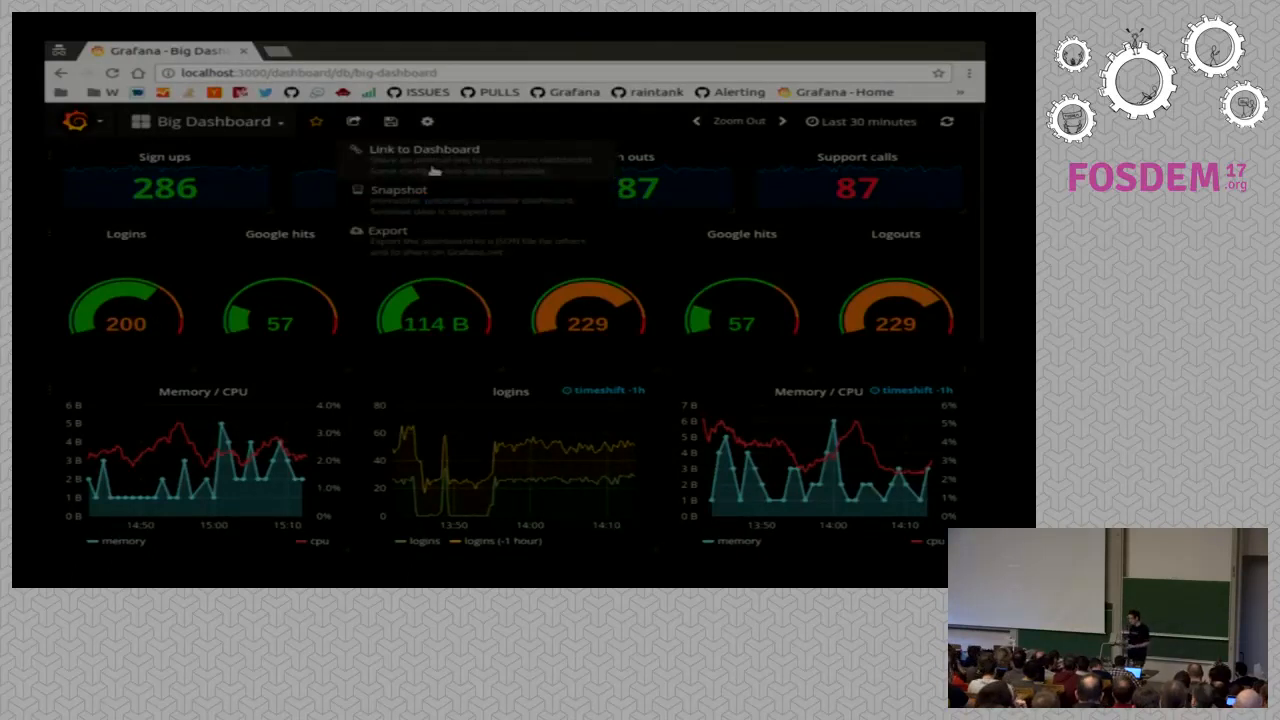
pyautogui.click(390, 190)
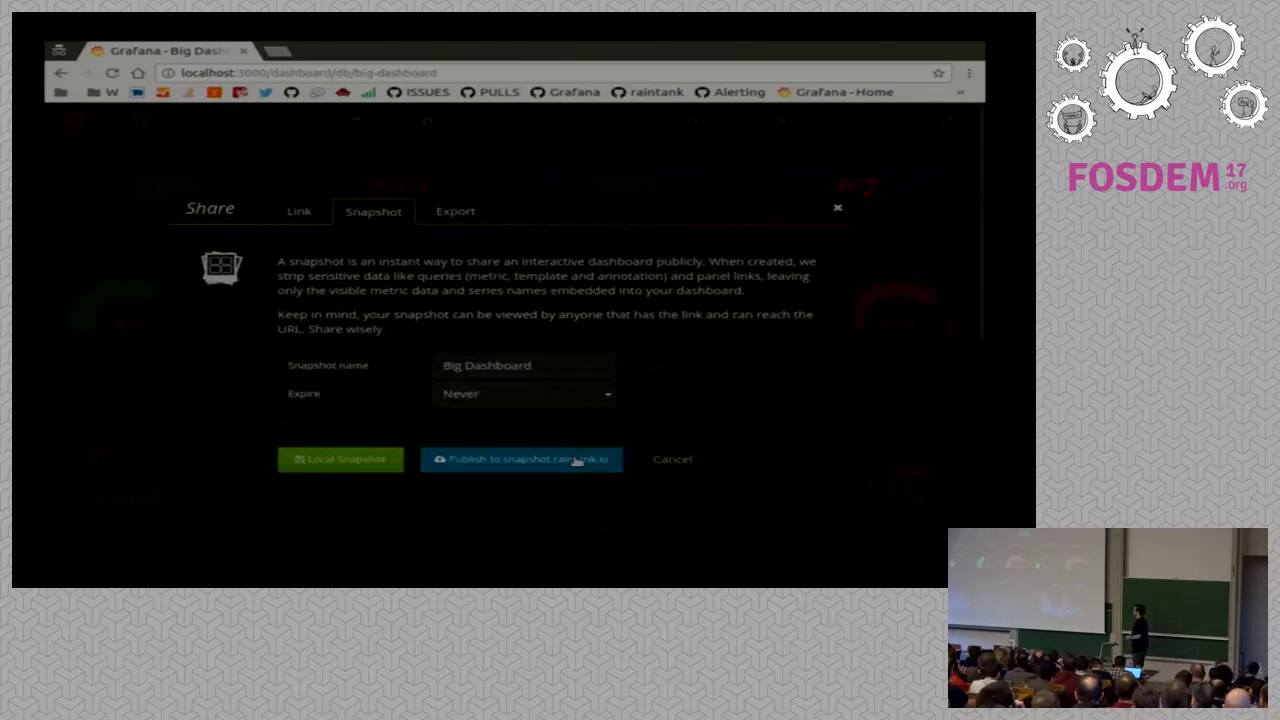
pyautogui.click(520, 458)
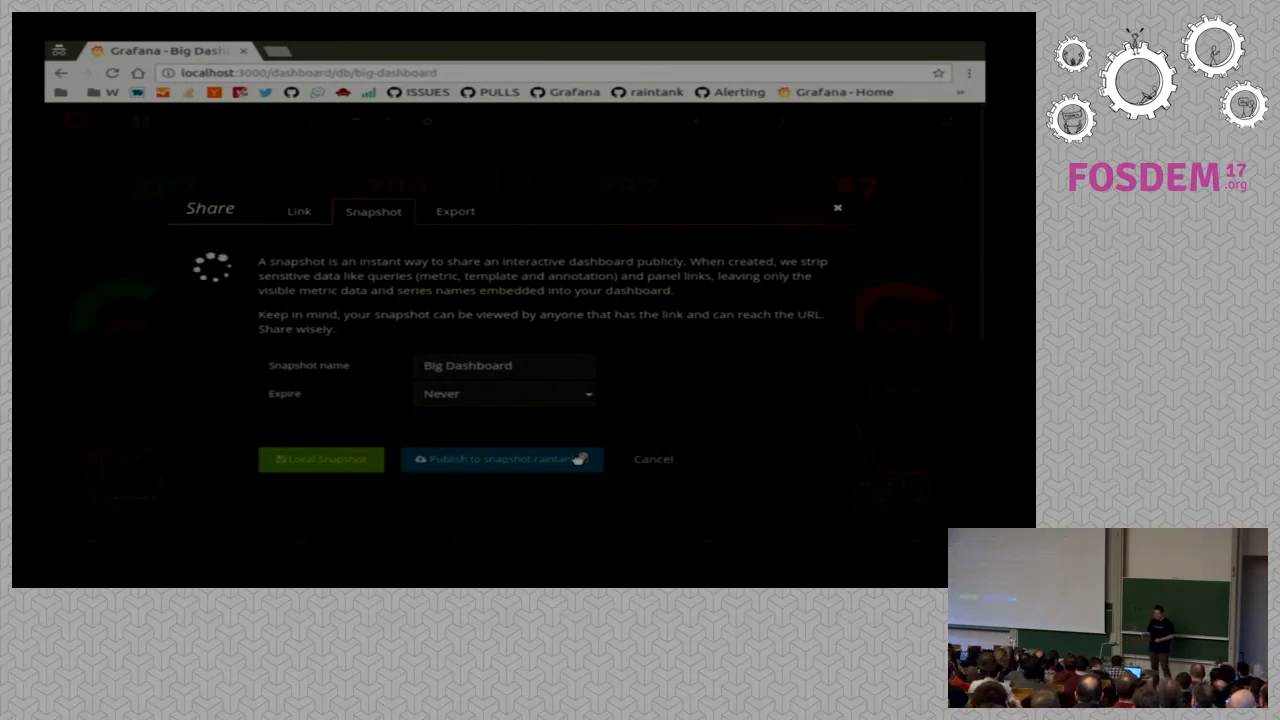
pyautogui.click(502, 458)
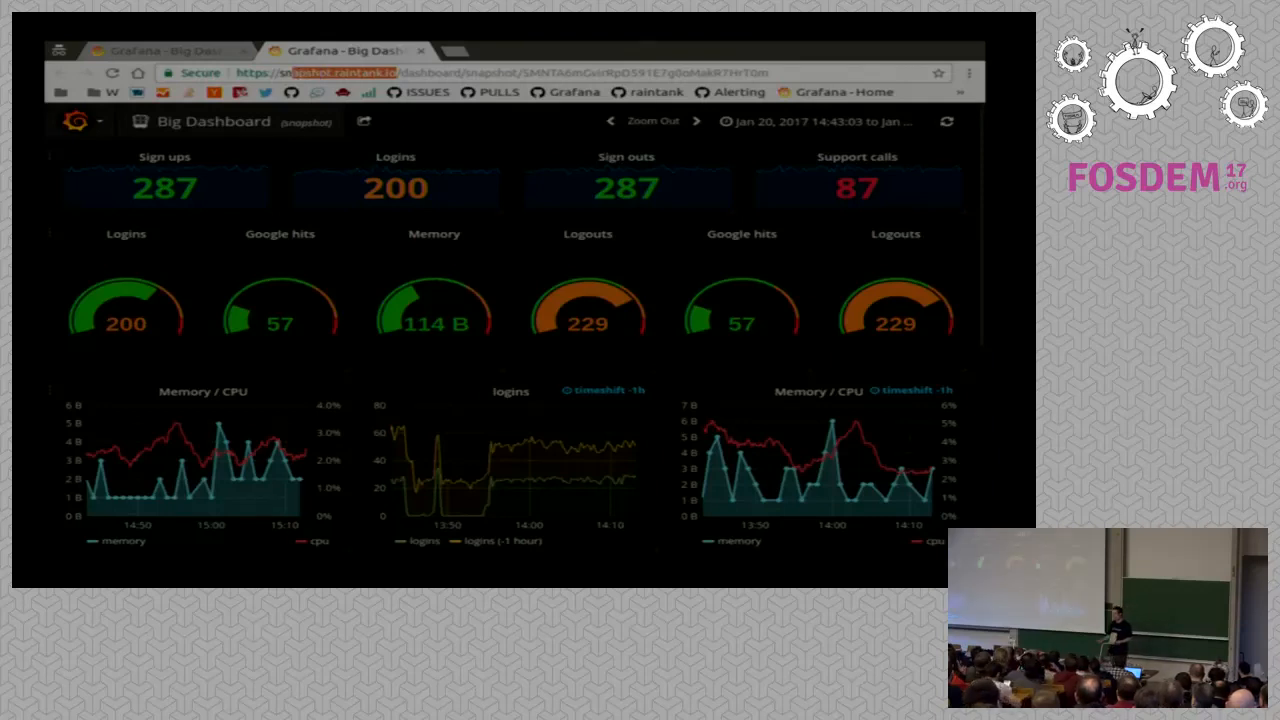
# From the live tab, publish another snapshot to snapshot.raintank.io and close the Share dialog
pyautogui.click(164, 50)
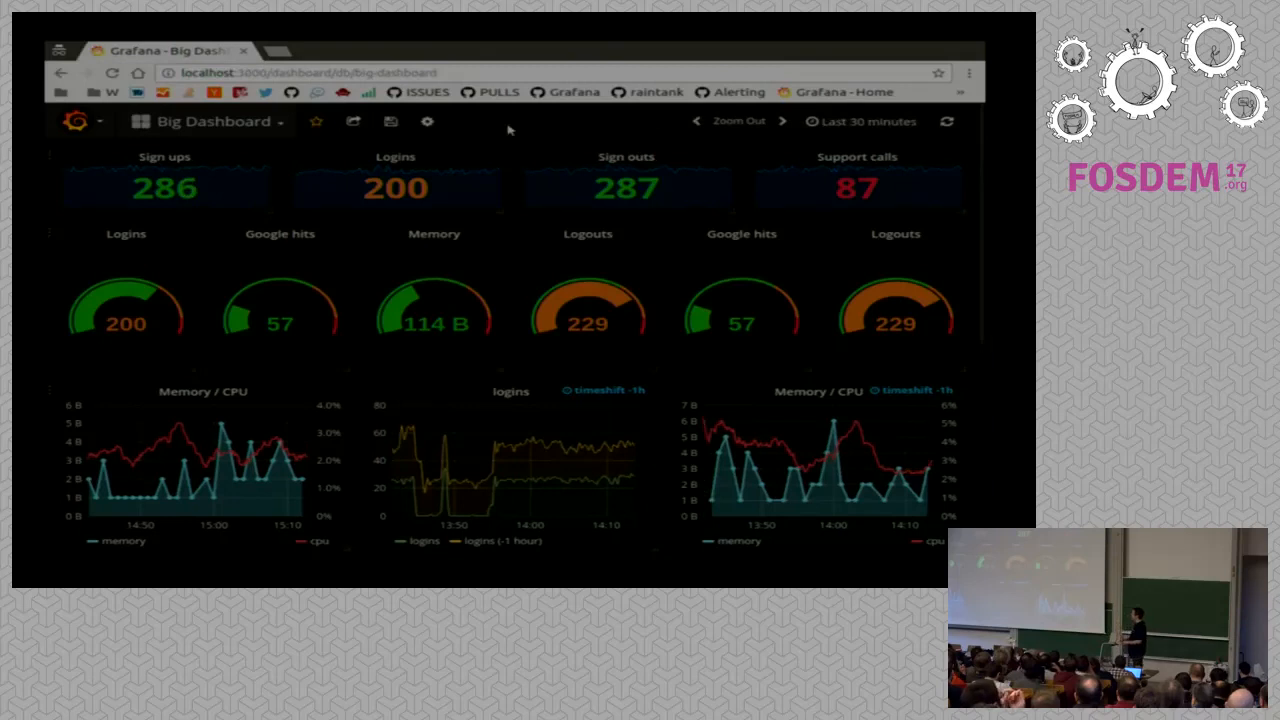
pyautogui.click(352, 122)
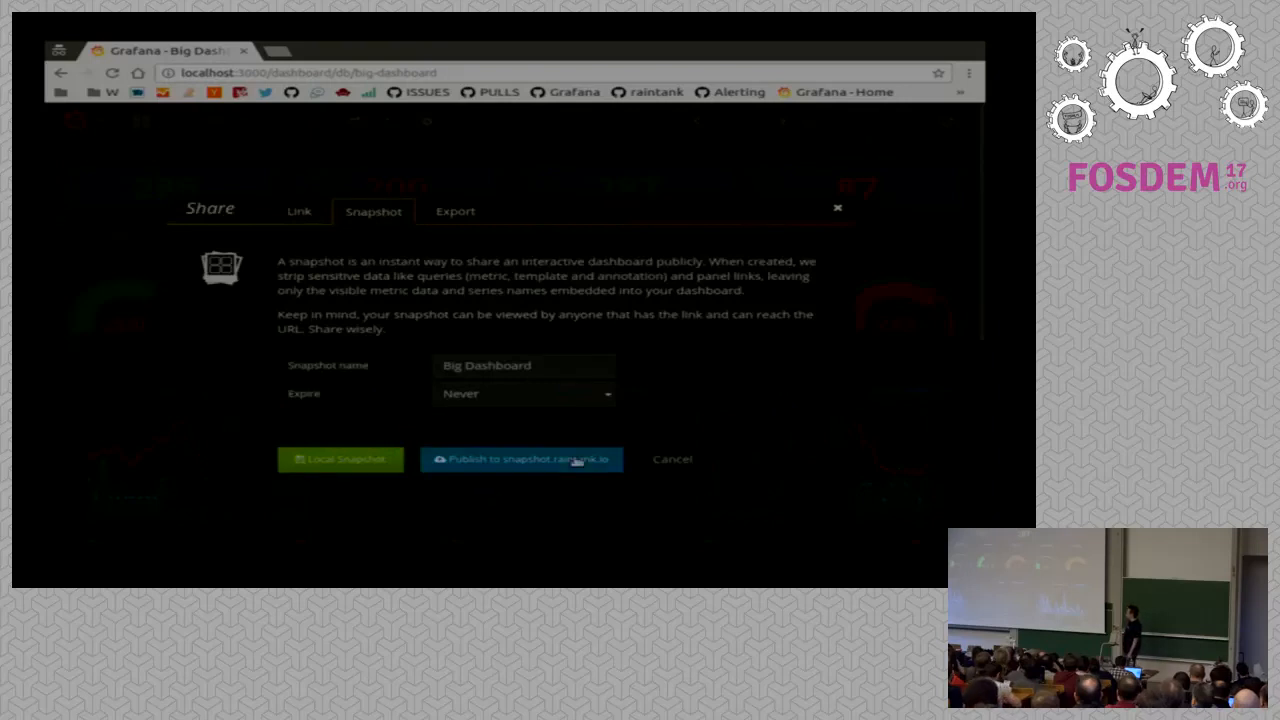
pyautogui.click(520, 458)
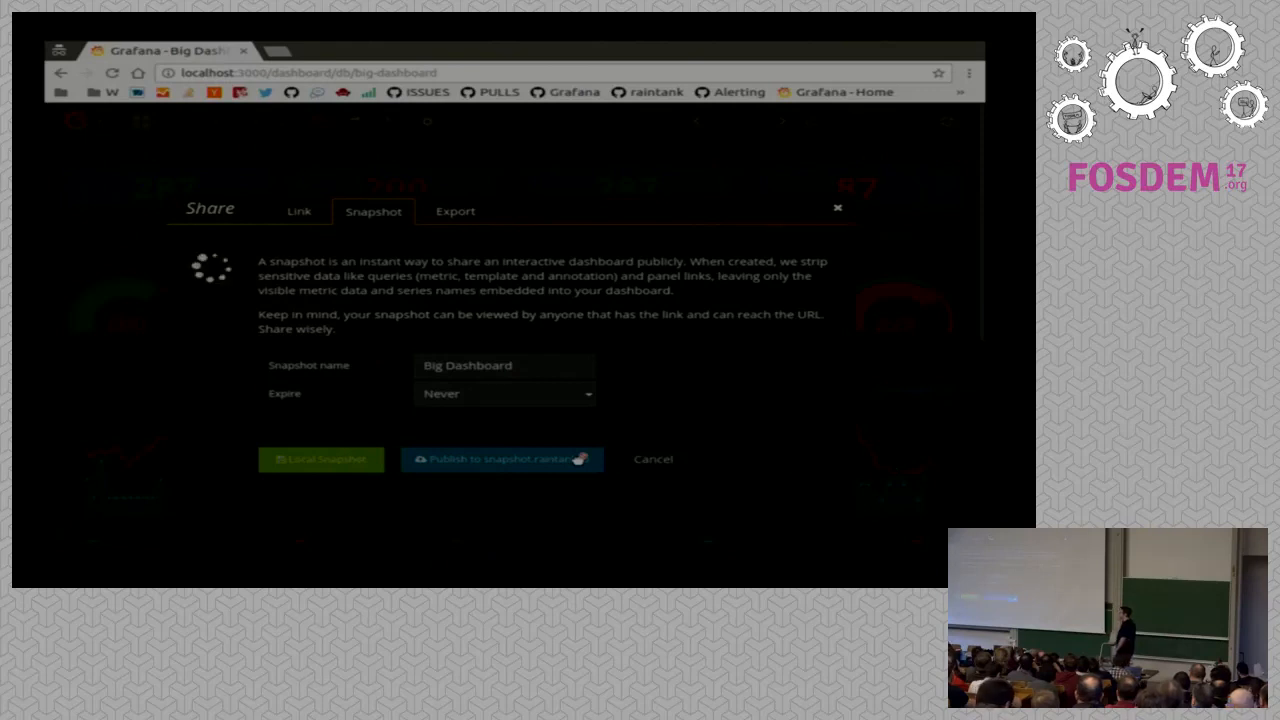
pyautogui.click(502, 458)
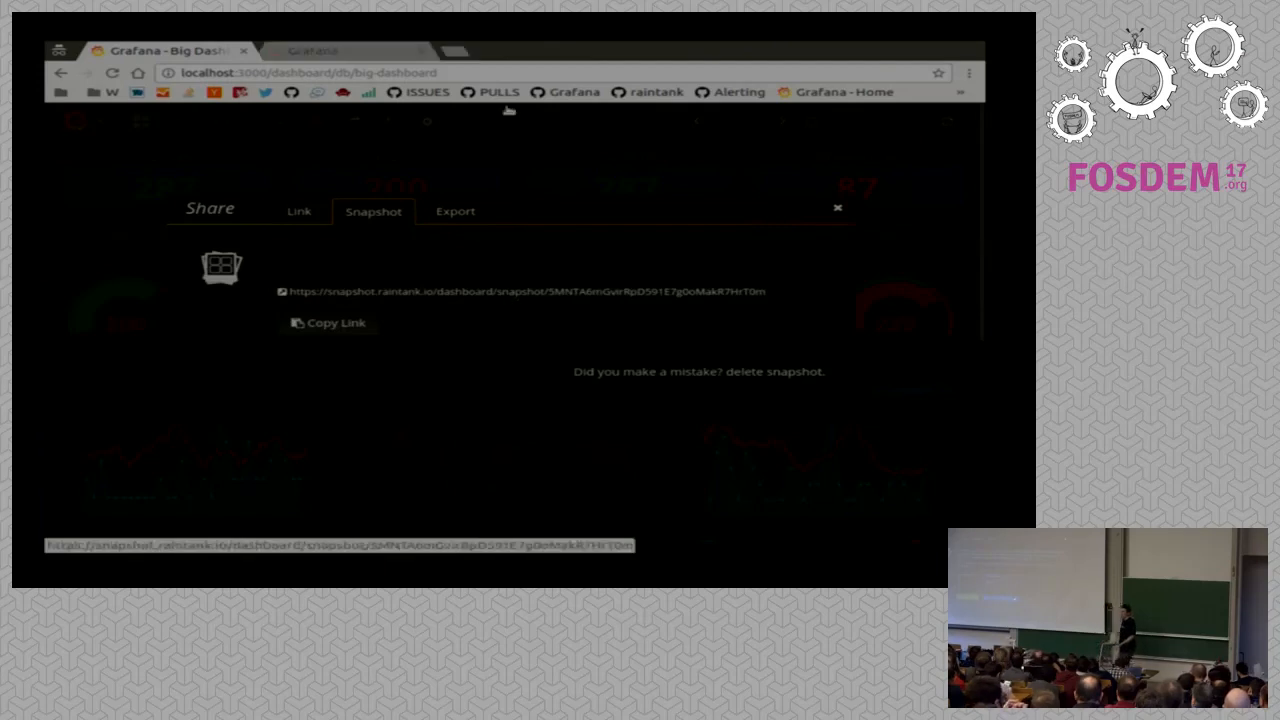
pyautogui.click(524, 292)
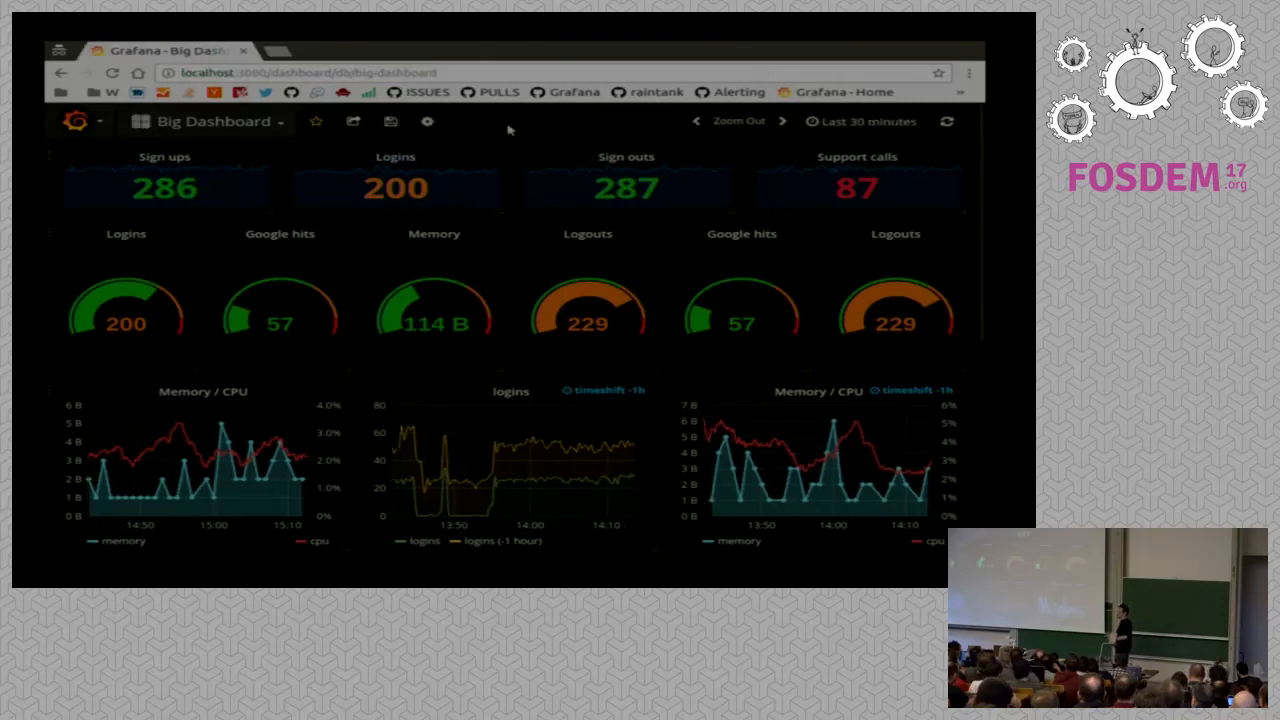
# Publish one more never-expiring snapshot of Big Dashboard to snapshot.raintank.io
pyautogui.click(352, 122)
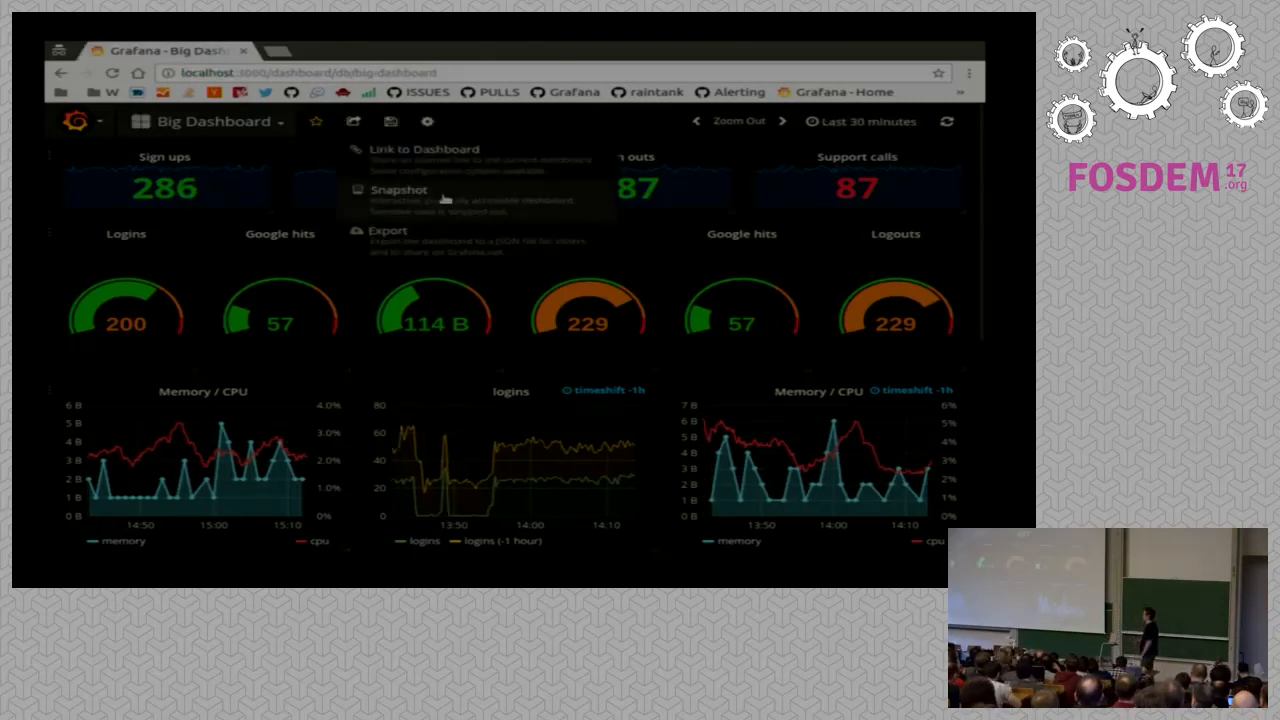
pyautogui.click(400, 188)
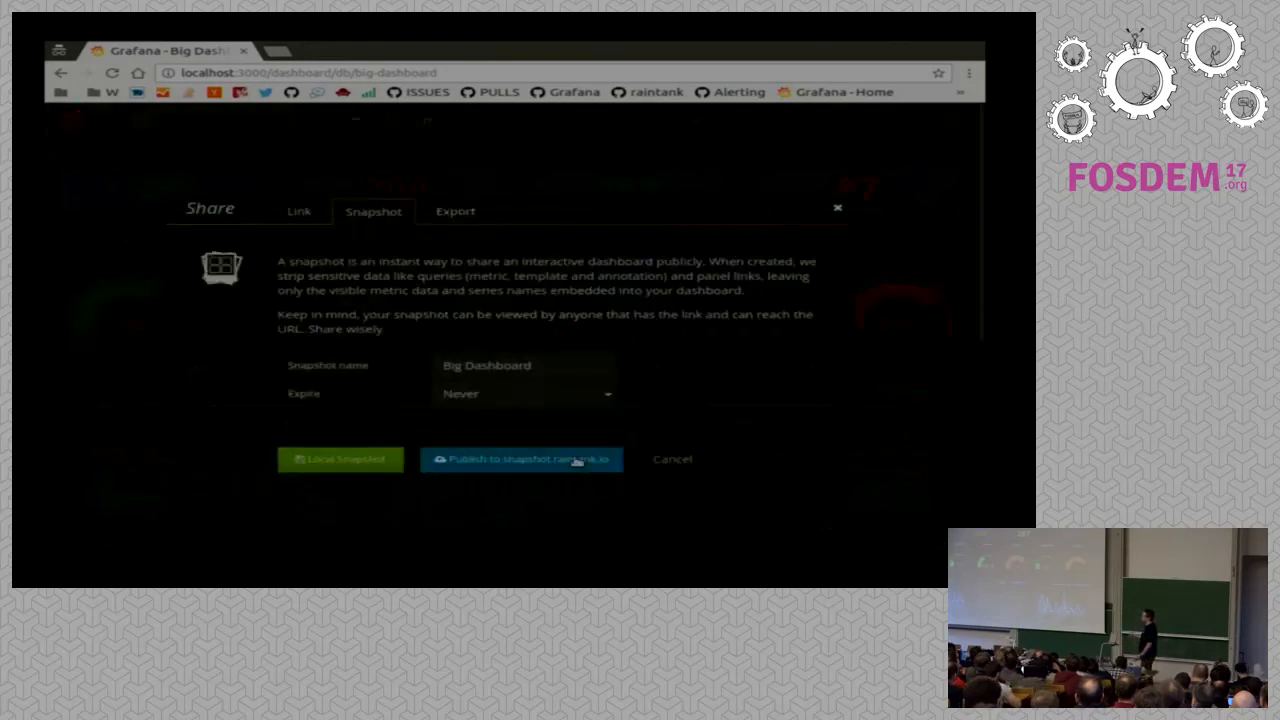
pyautogui.click(520, 458)
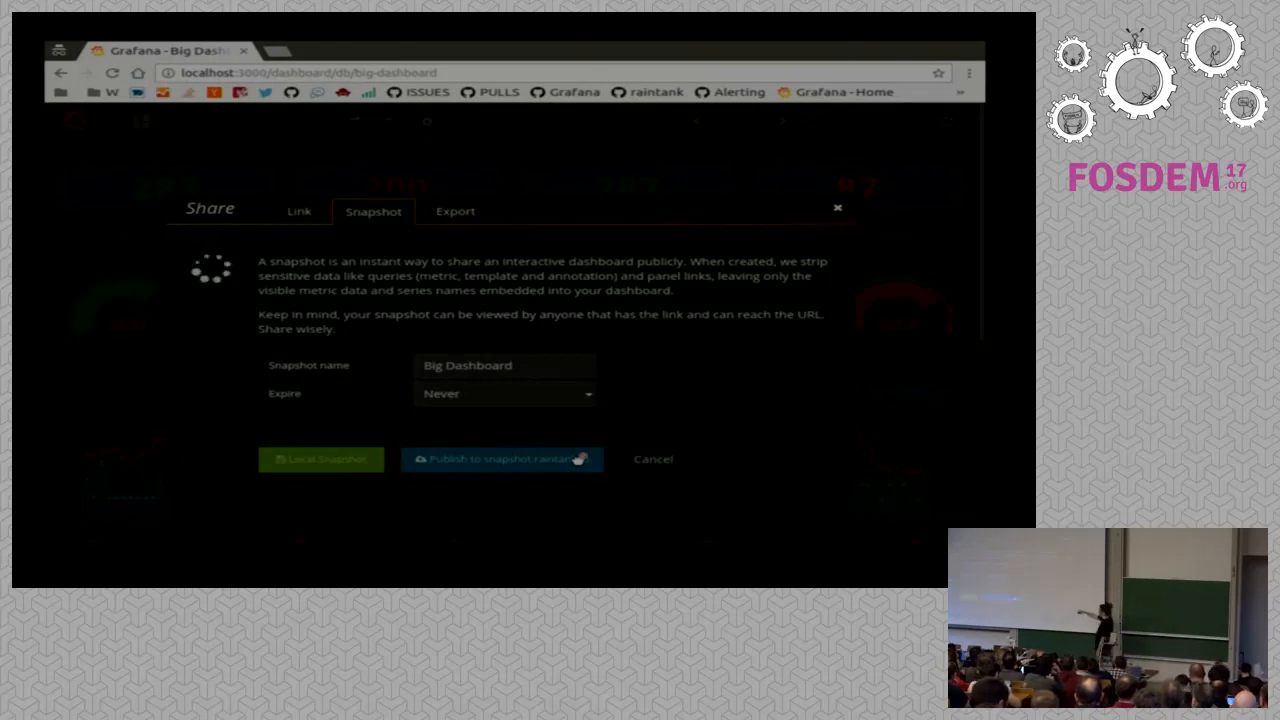
pyautogui.click(500, 458)
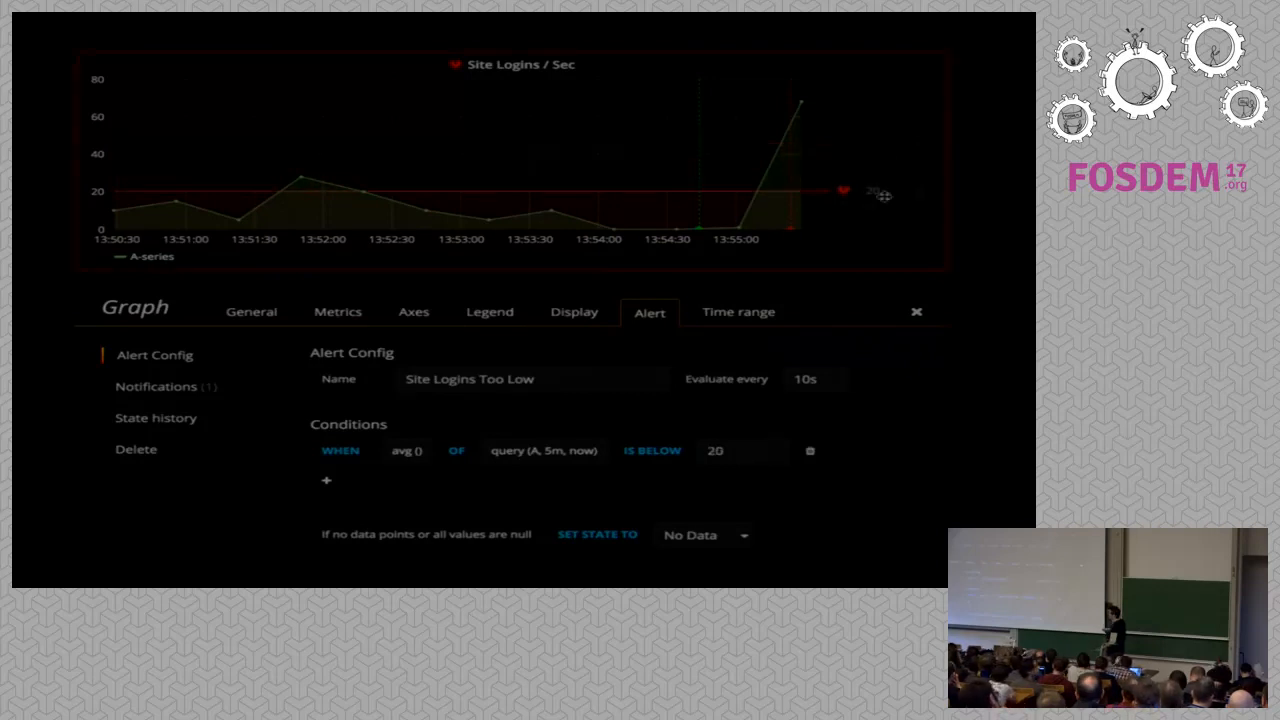
# Drag the threshold handle on the graph so Site Logins Too Low fires below 20
pyautogui.moveTo(844, 192); pyautogui.dragTo(844, 144)
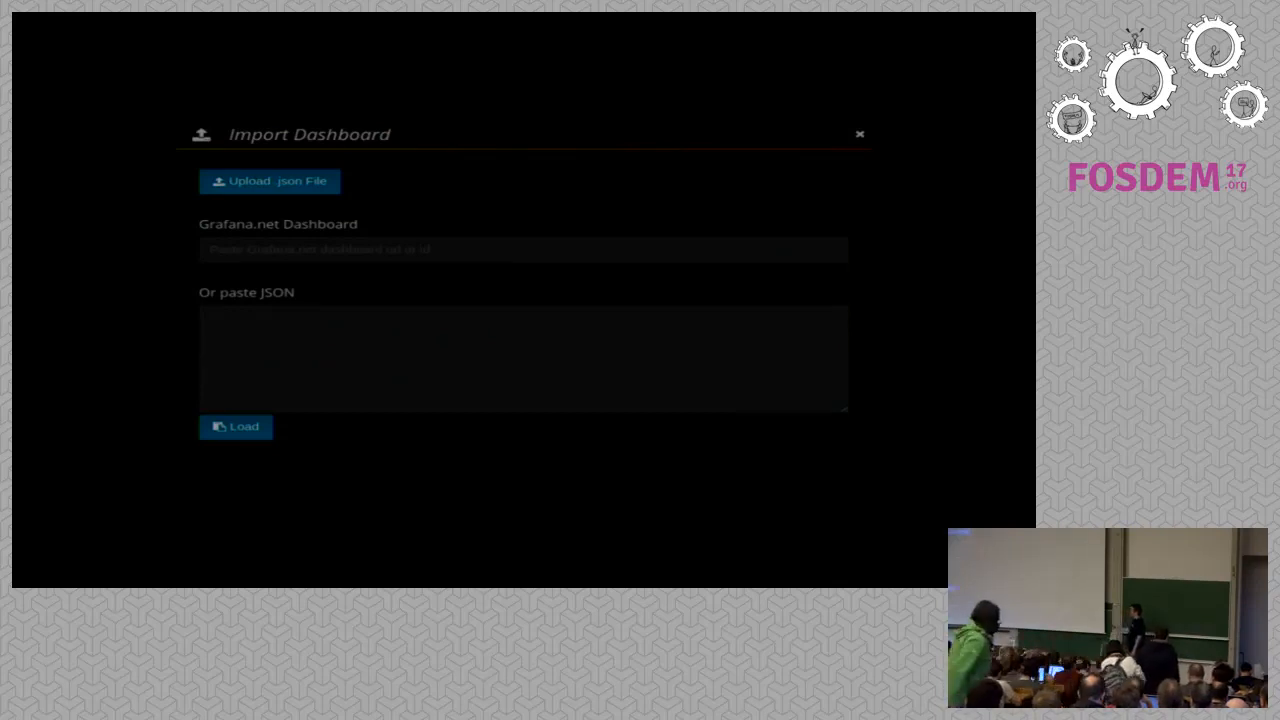
pyautogui.click(236, 428)
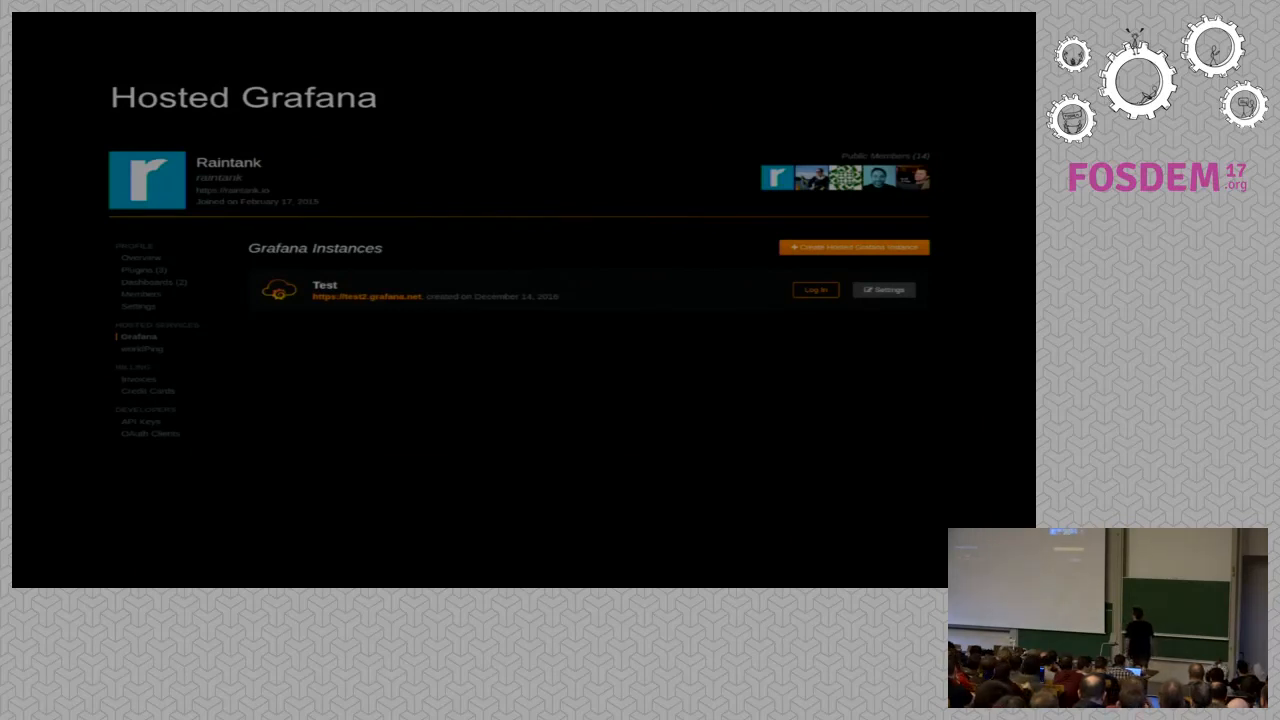
# Start a new Hosted Grafana instance, prefilled as raintank / raintank Hosted Grafana
pyautogui.click(852, 248)
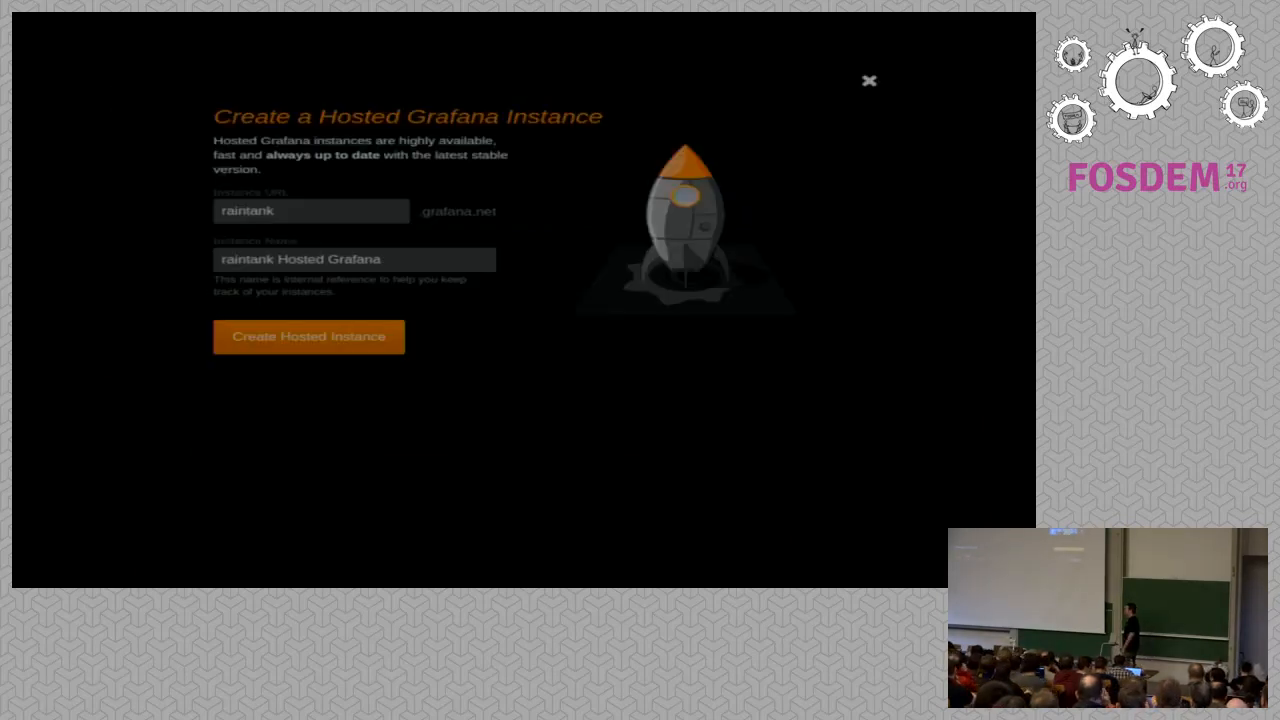